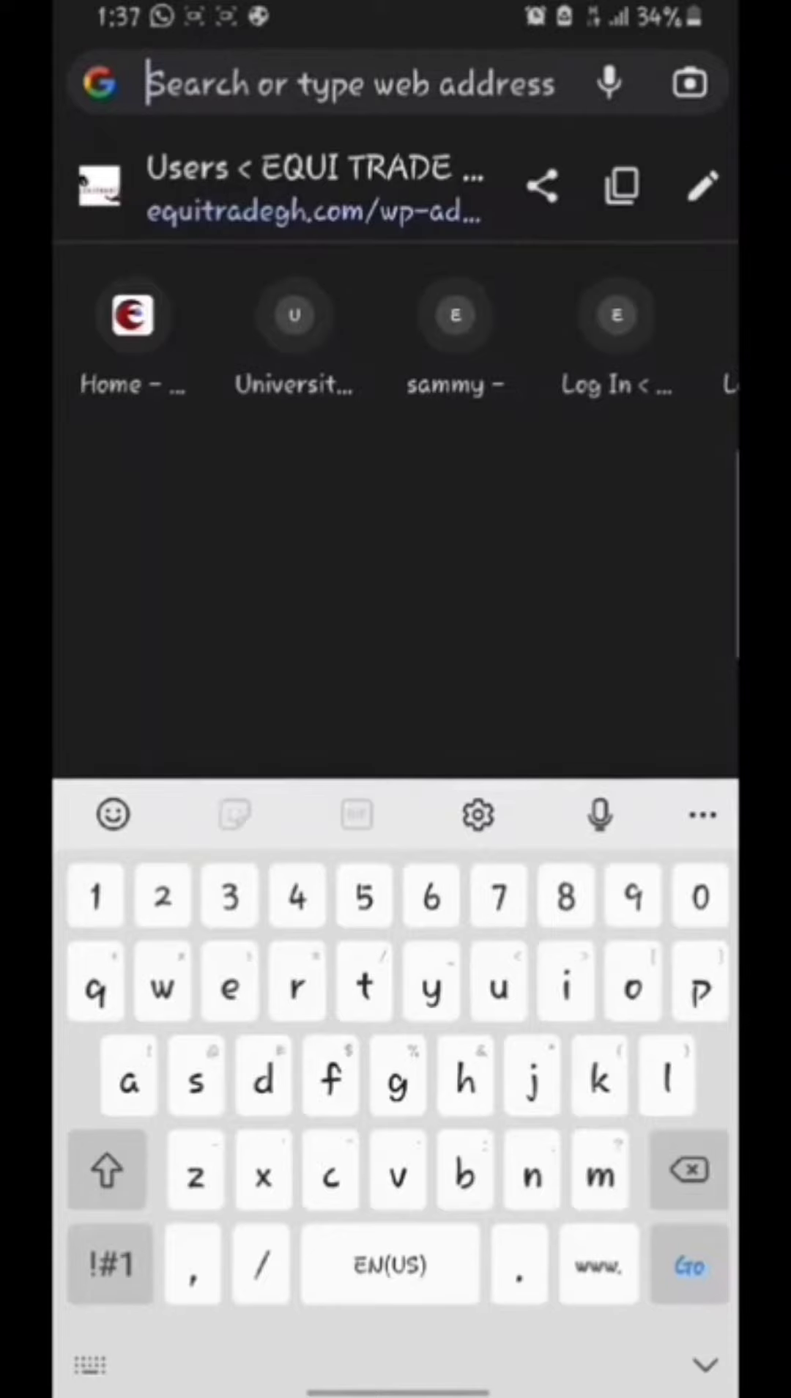
- Go to equigh.com and enter the EQUI GH TRADE marketplace from its directory card
text(equigh.com)
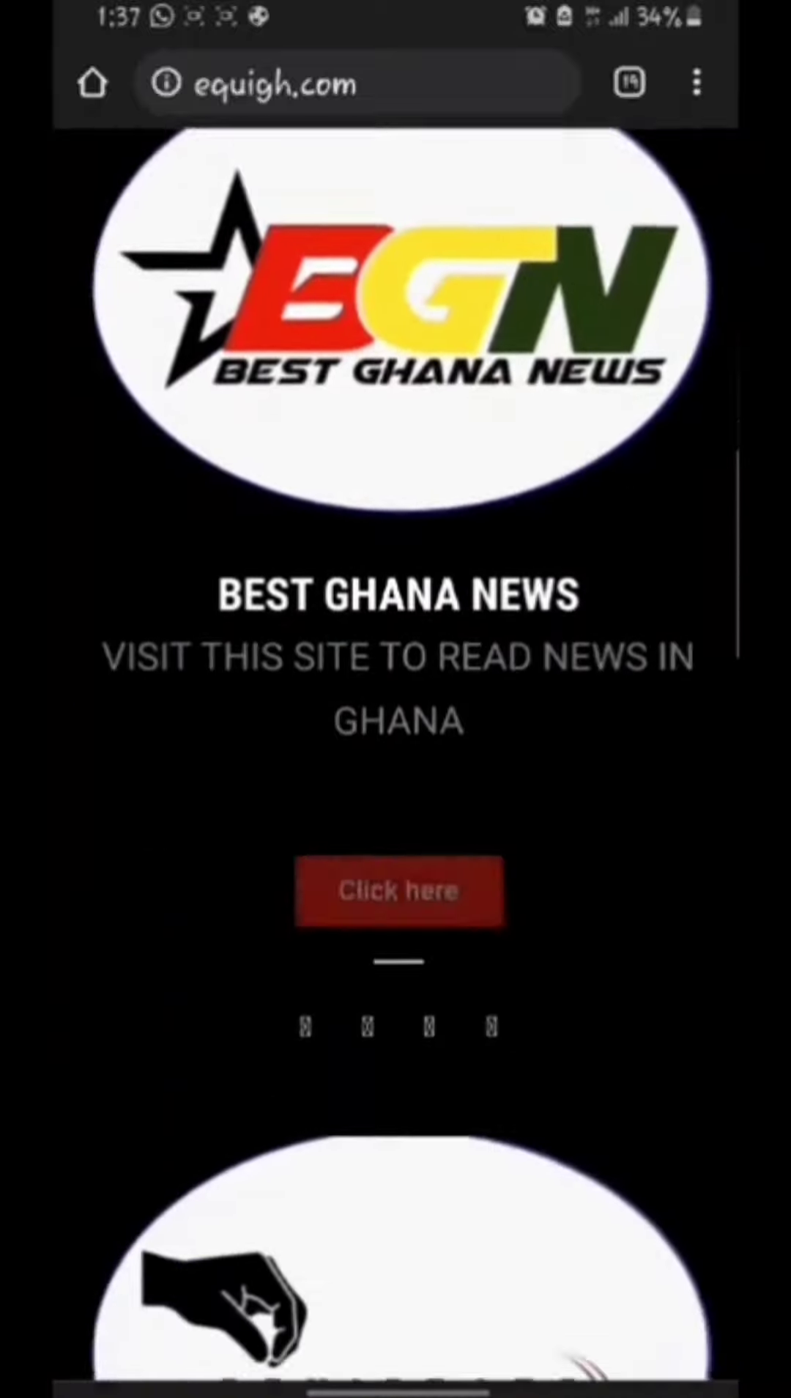
scroll(down, 3)
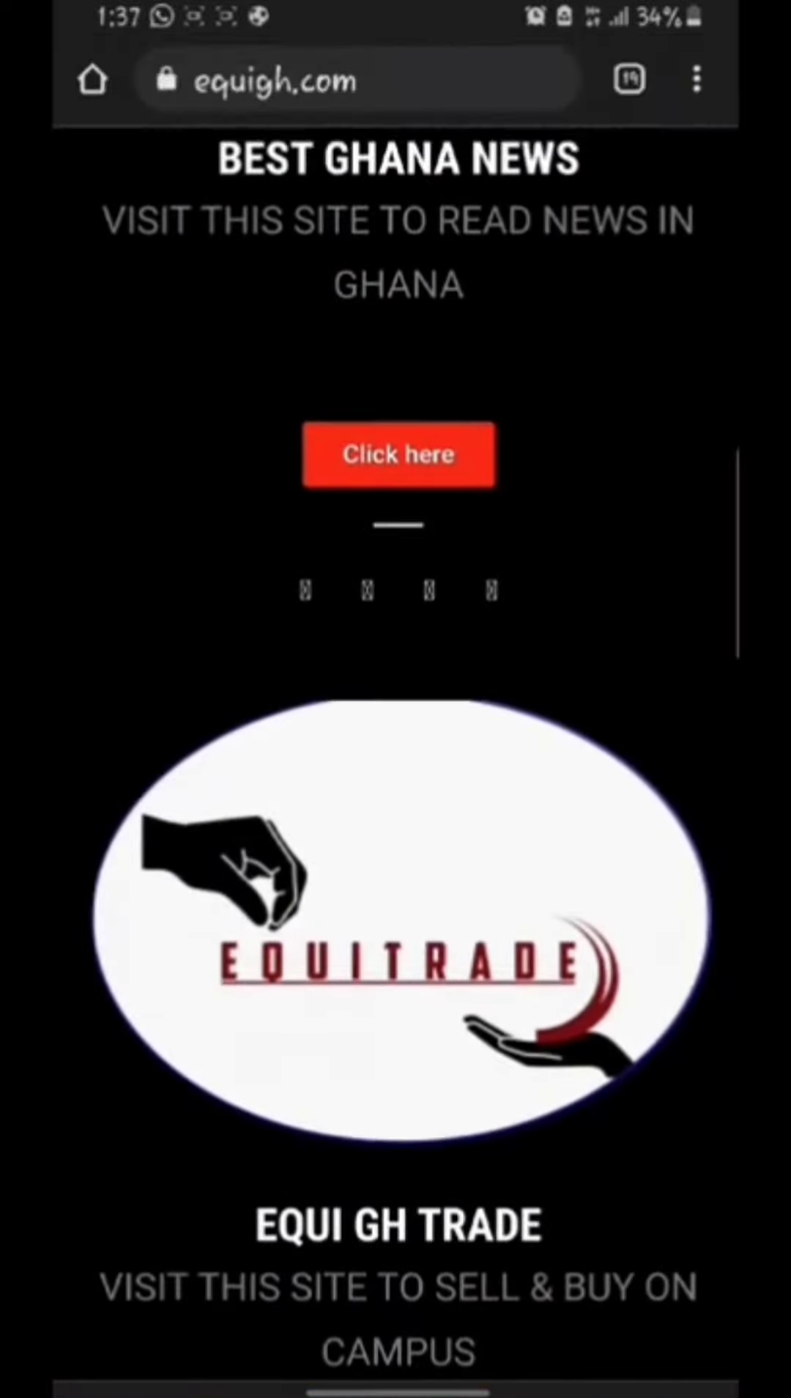
scroll(down, 3)
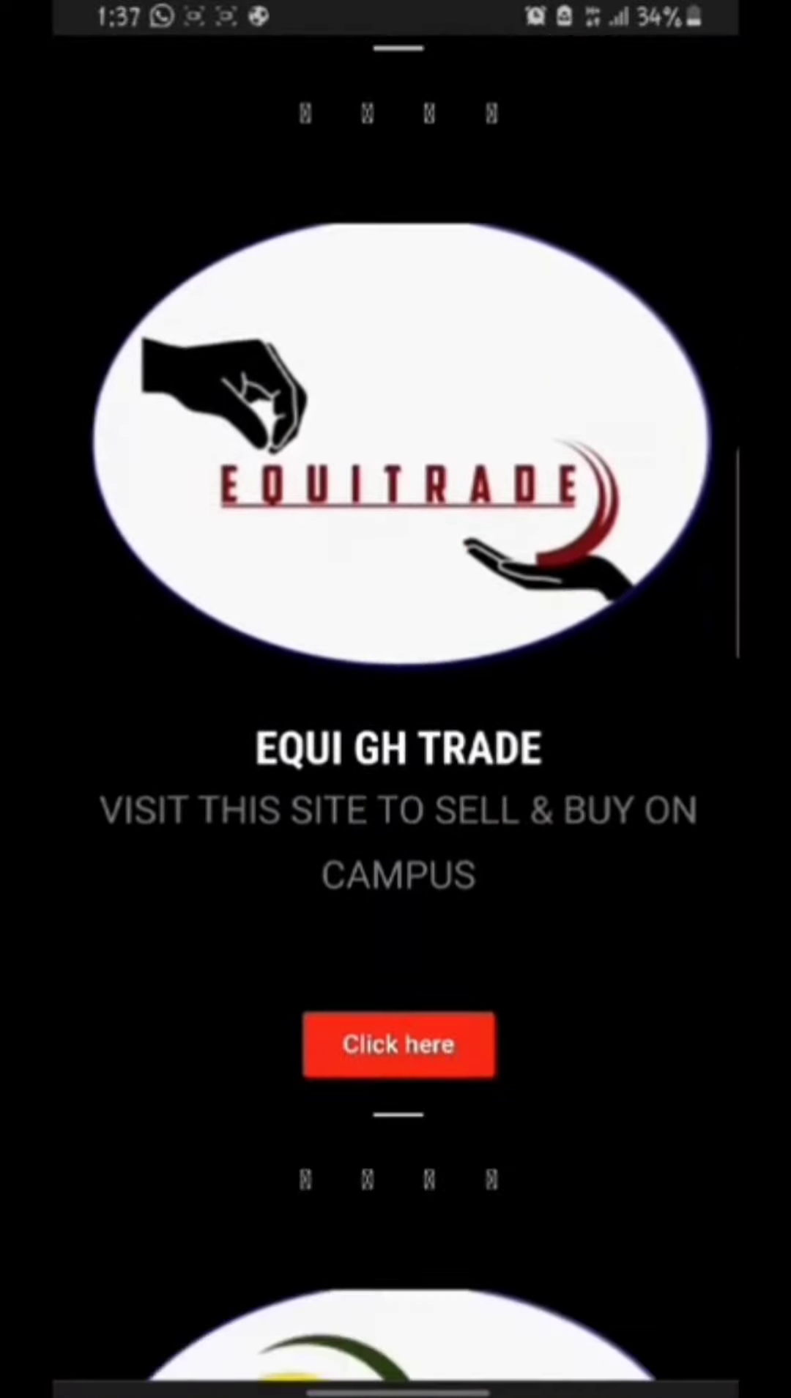
click(398, 1043)
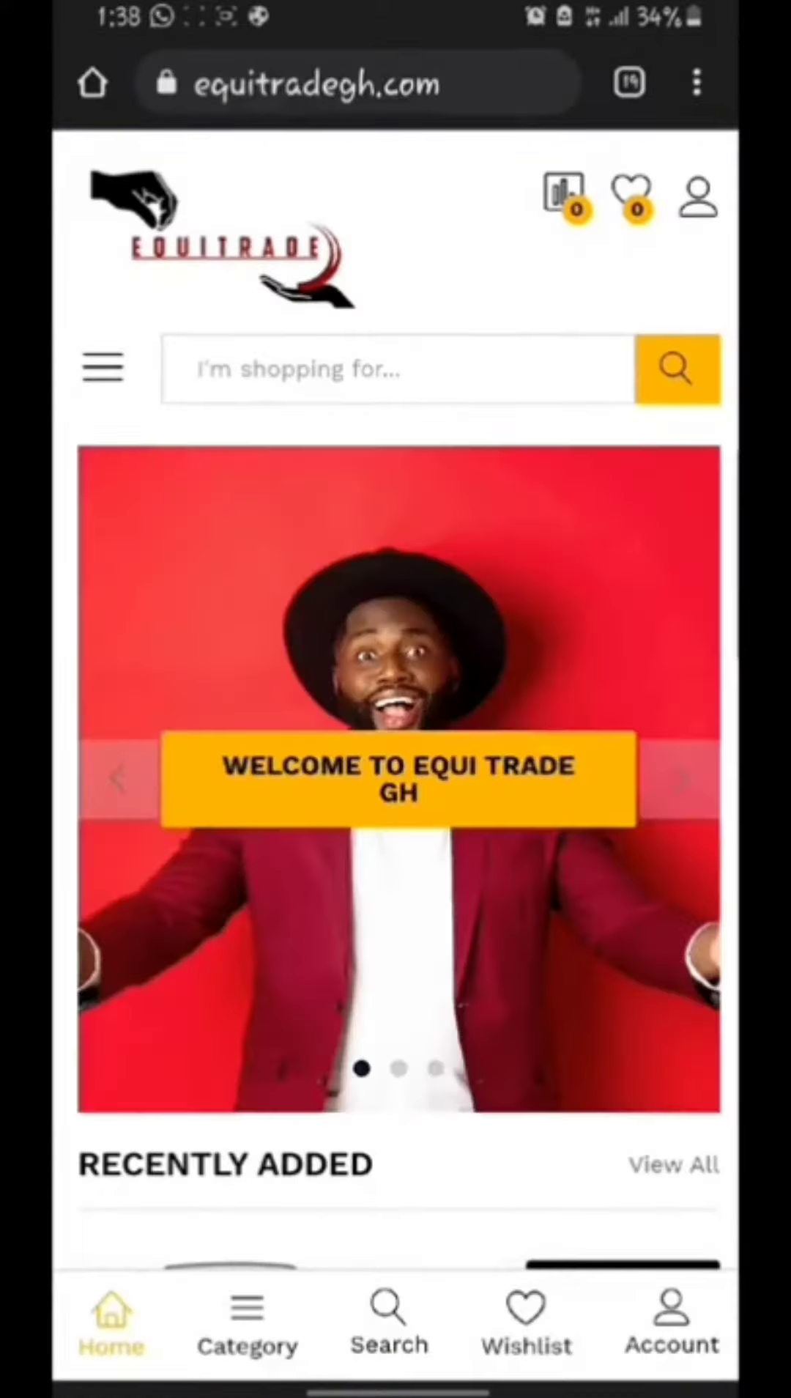
scroll(down, 3)
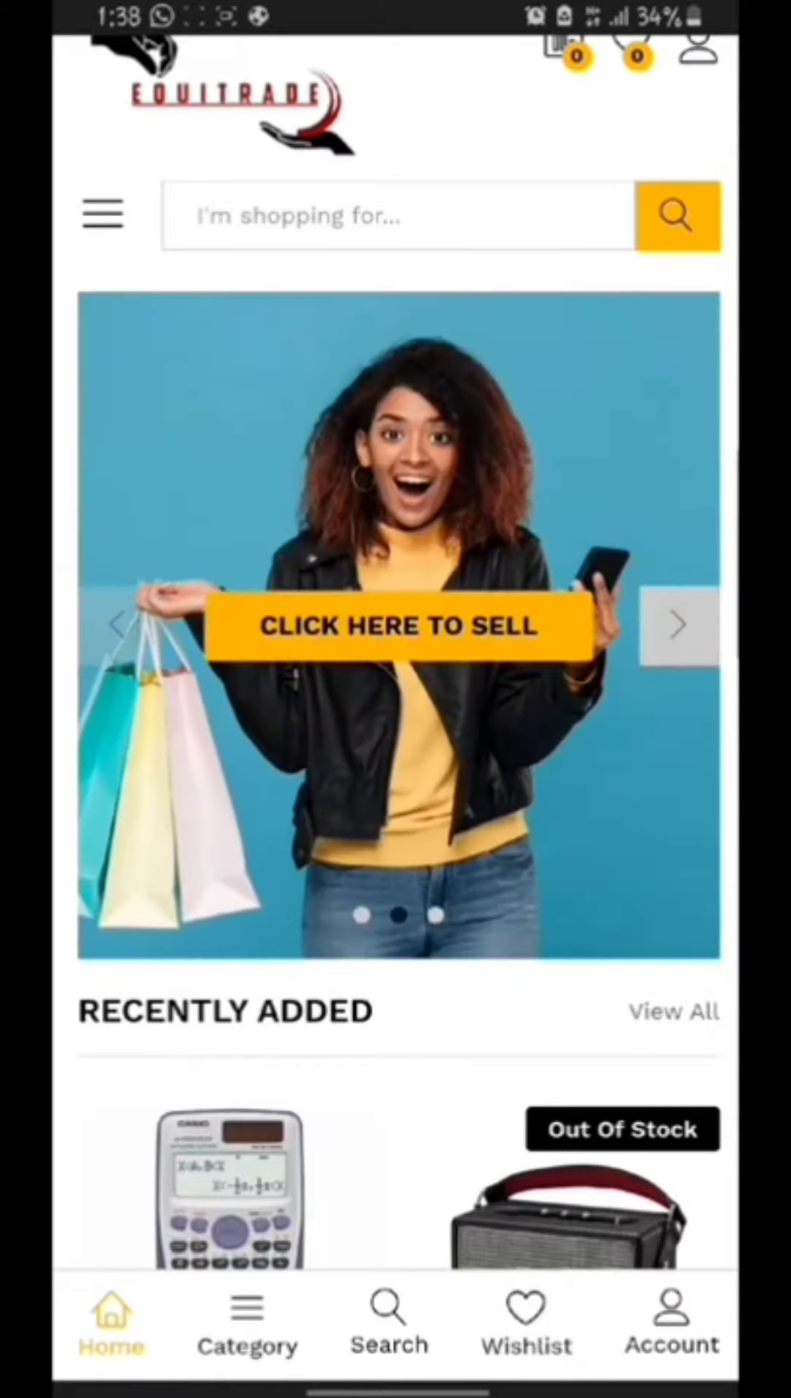
click(679, 626)
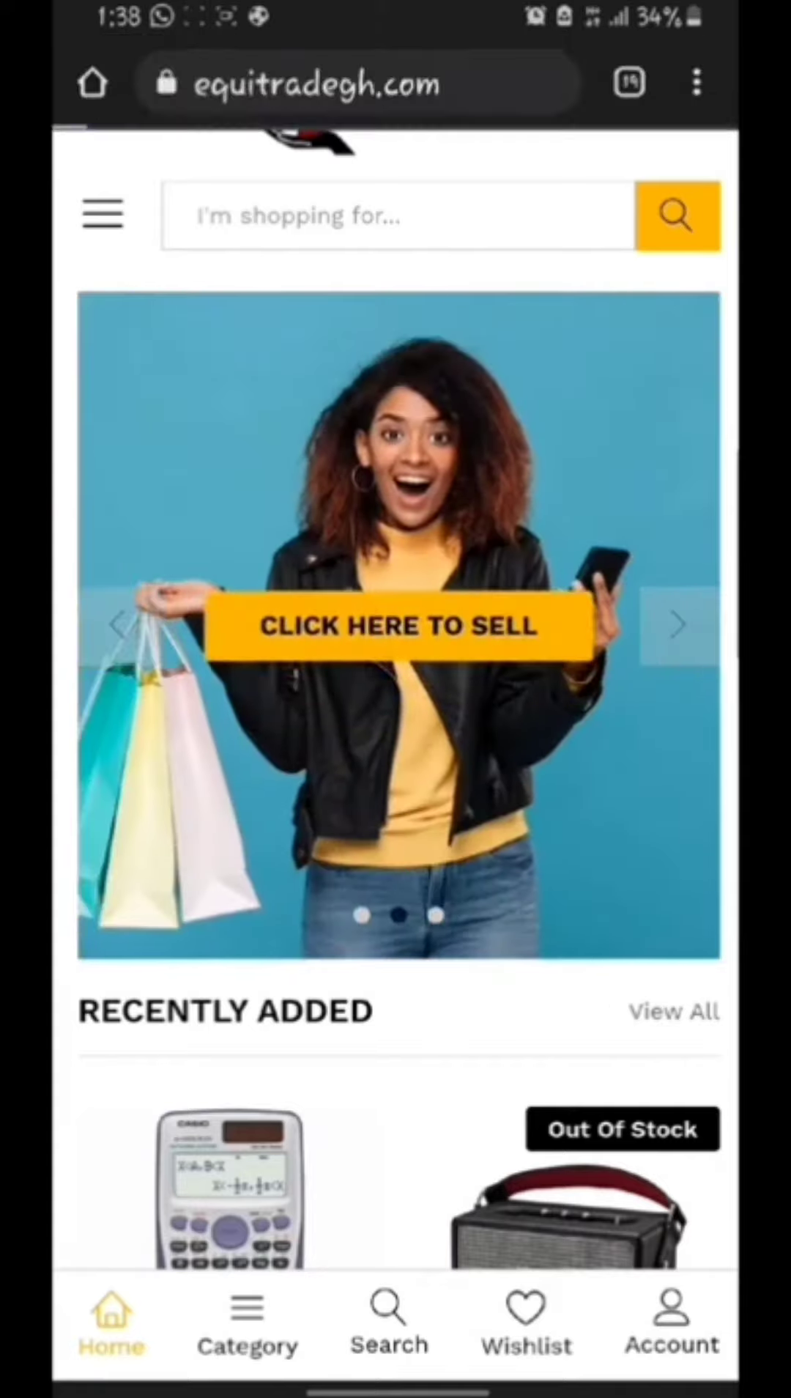
- Fill in and submit the Vendor Registration form to create the vendor account
click(397, 626)
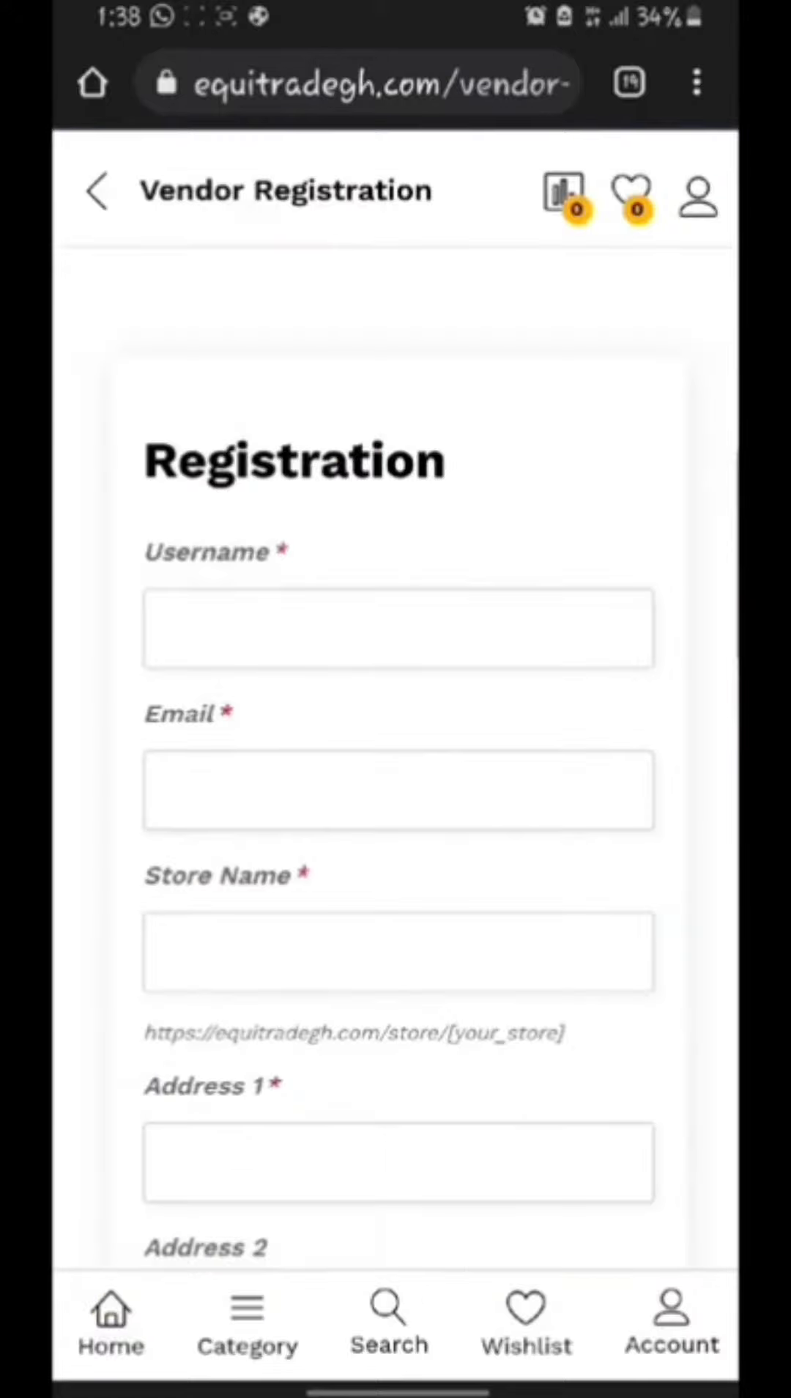
scroll(down, 3)
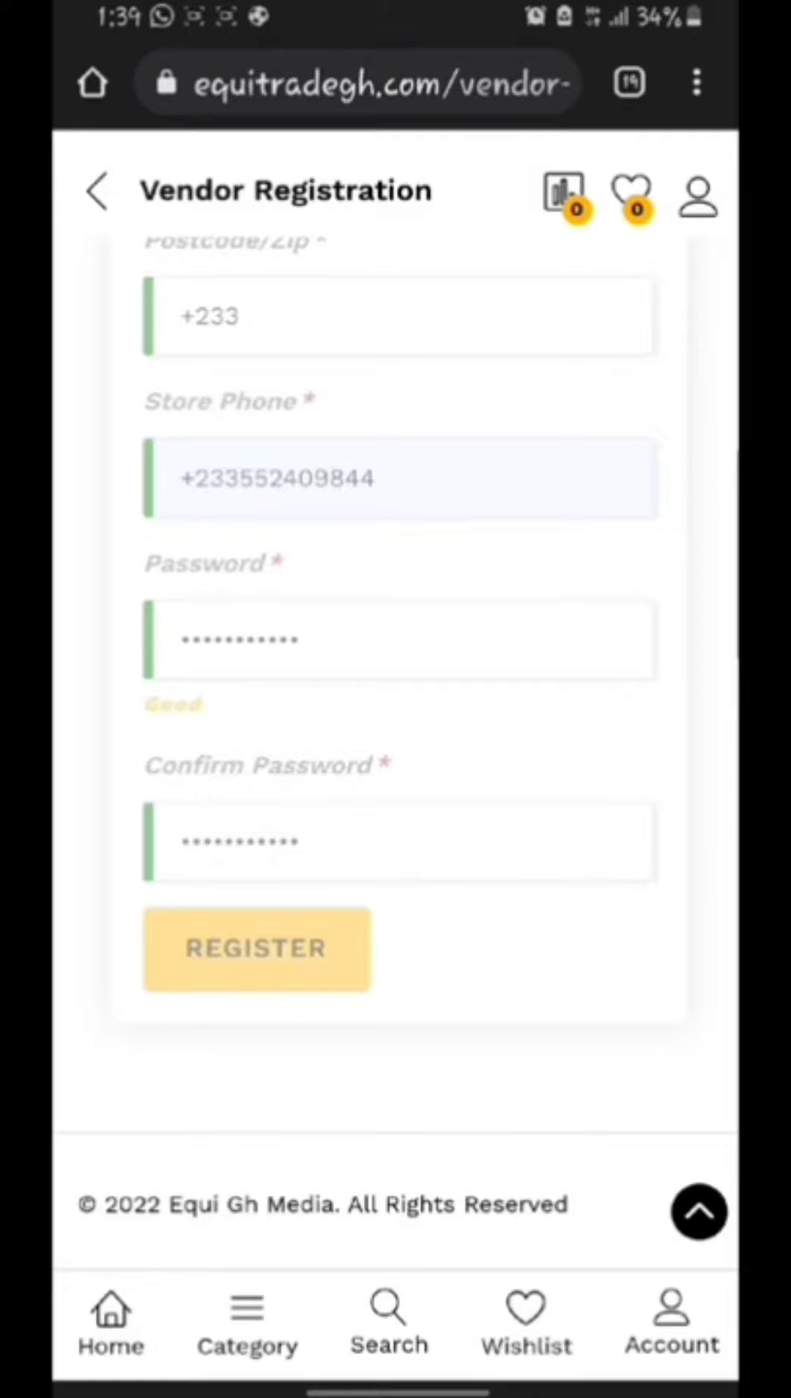
click(257, 948)
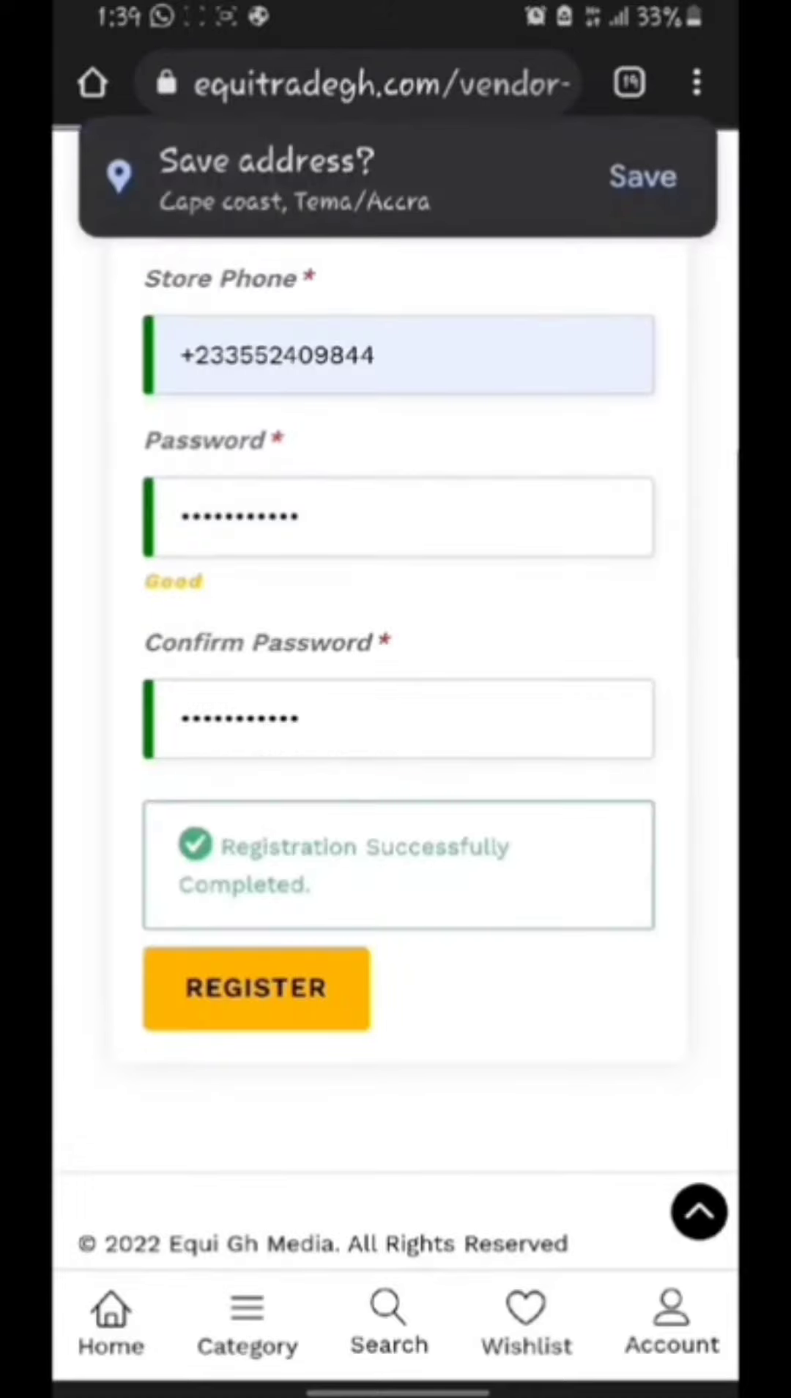
click(257, 988)
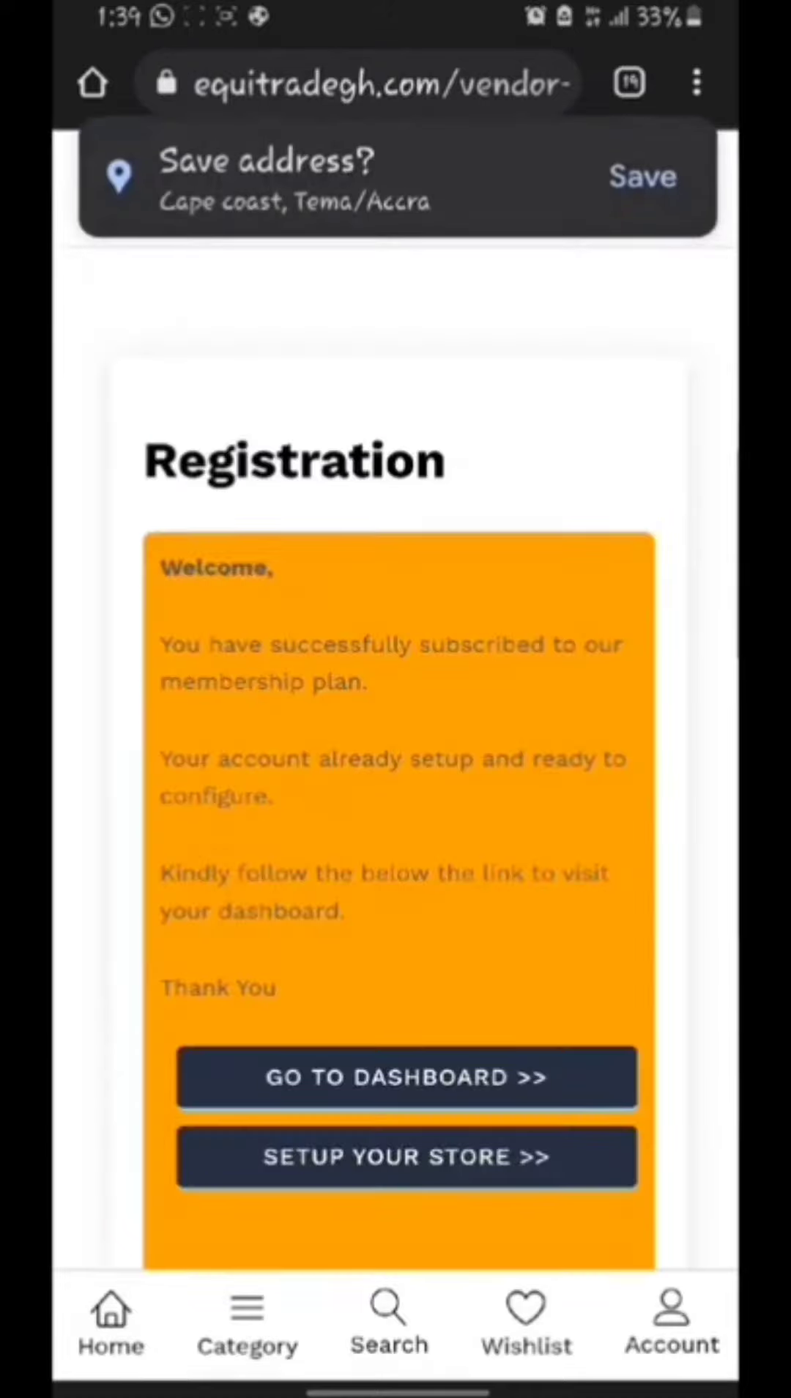
- Proceed from the welcome panel to the new vendor's store dashboard
scroll(down, 3)
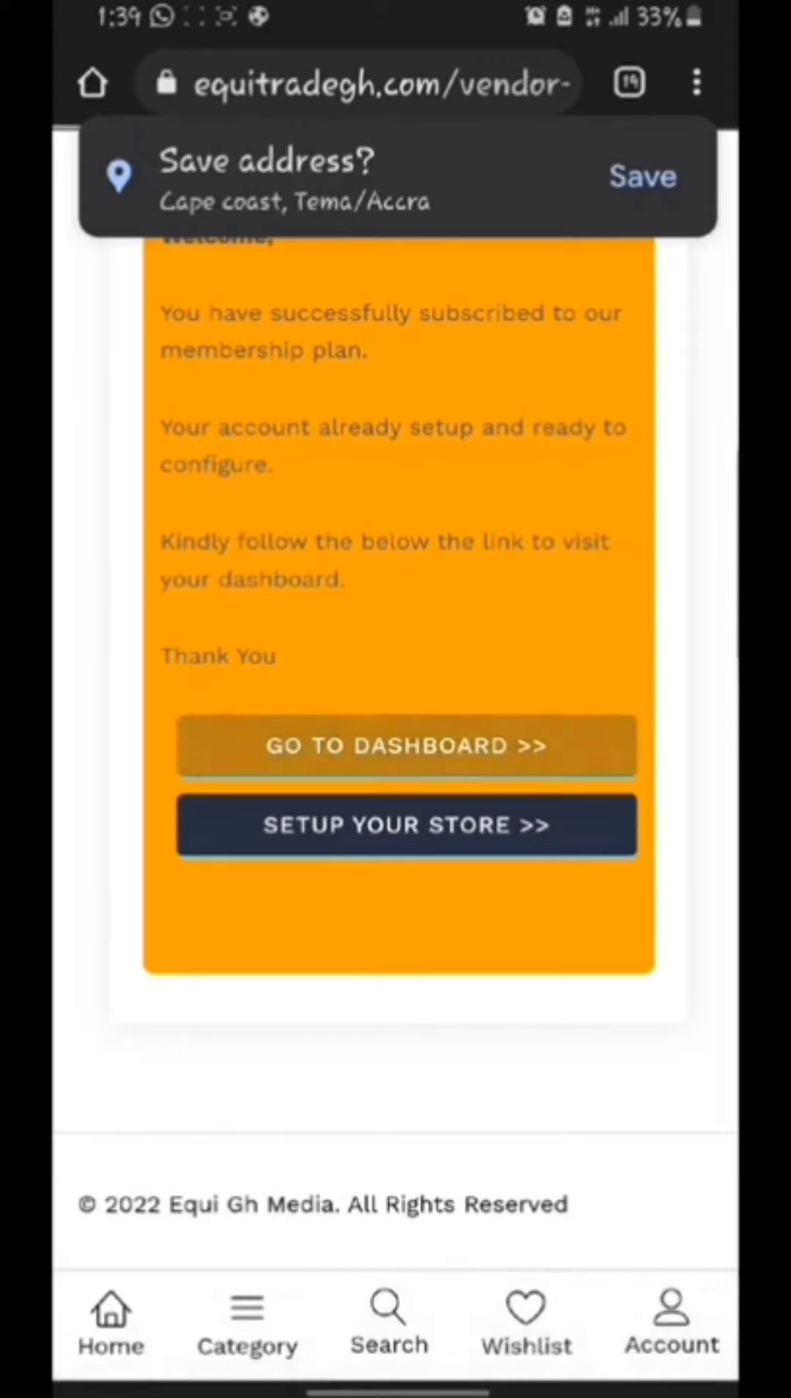
click(406, 825)
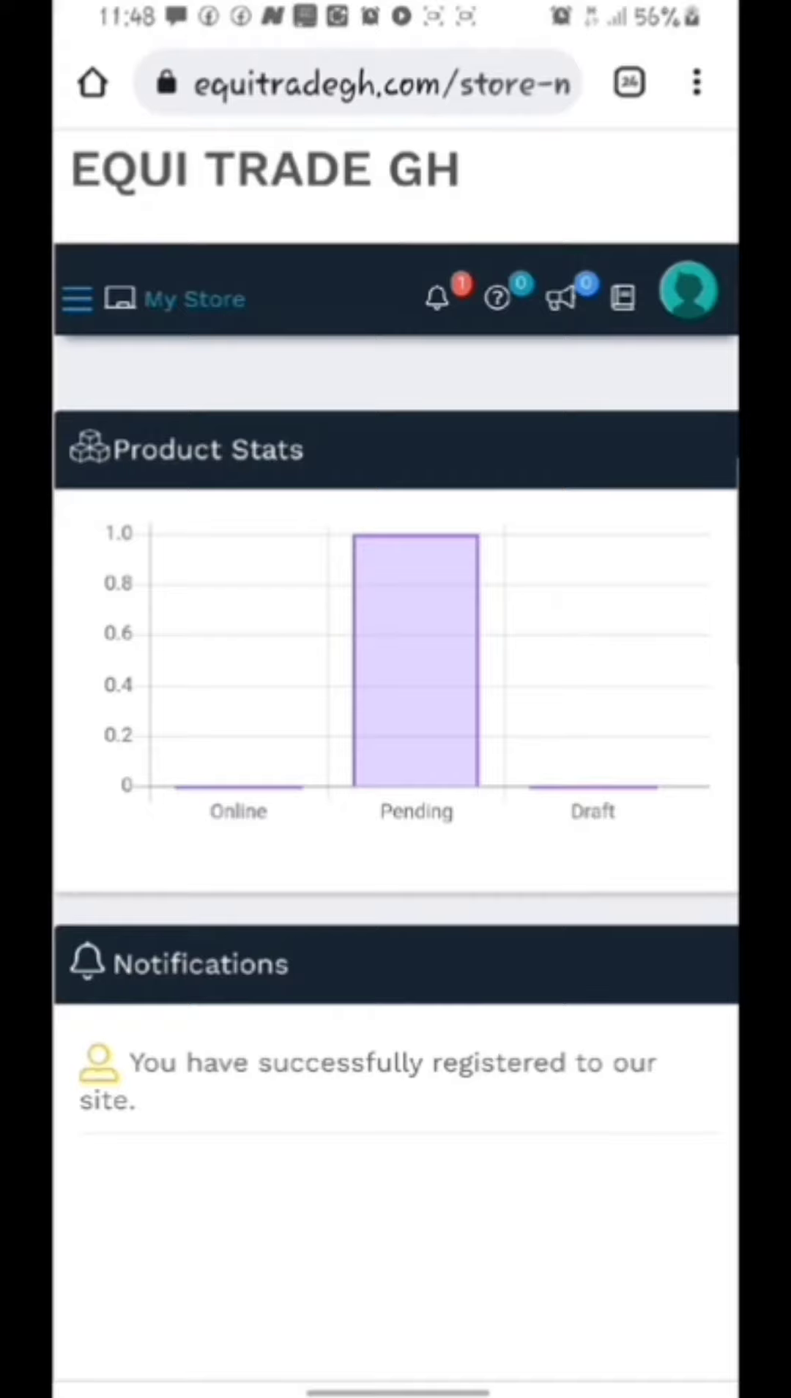
- Reach the Add Product form from the store dashboard's navigation menu
click(76, 298)
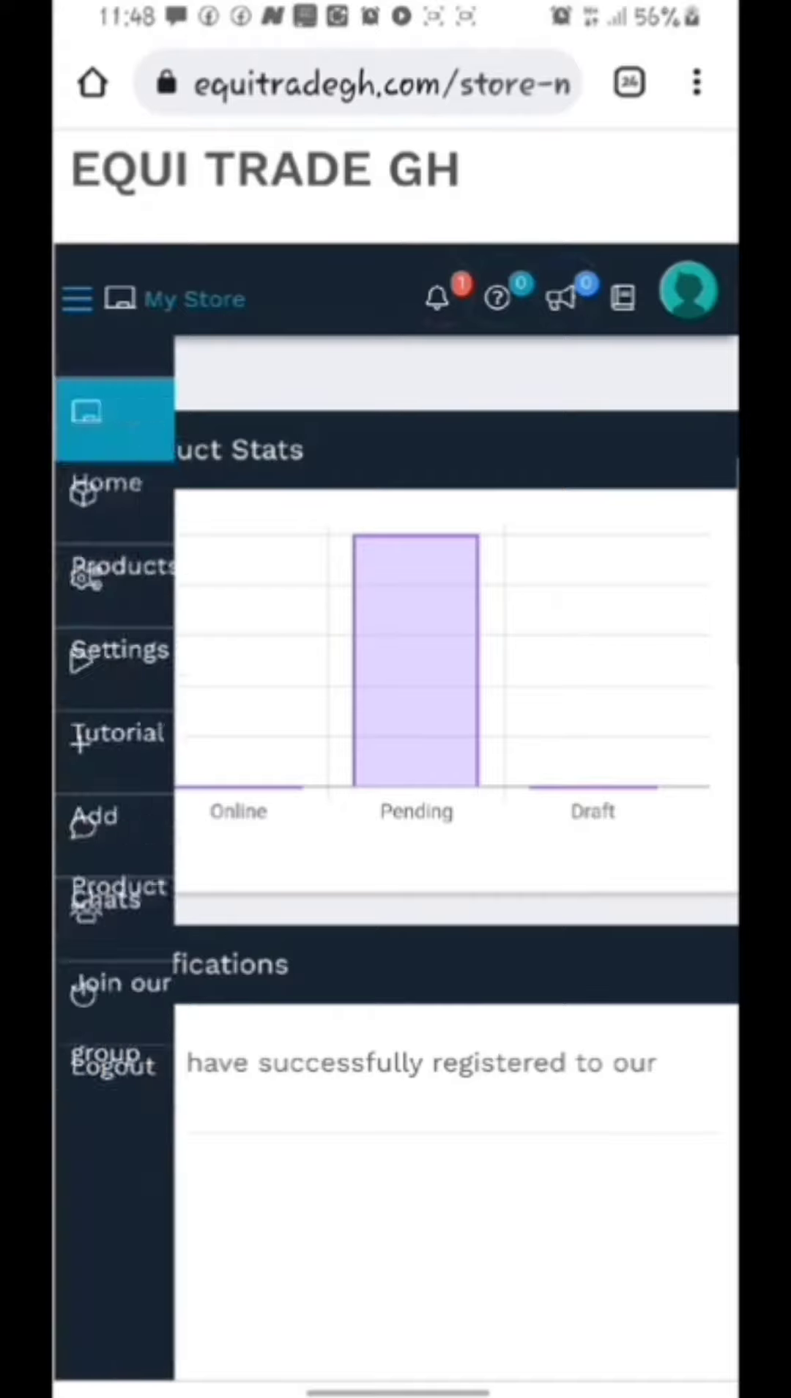
click(76, 299)
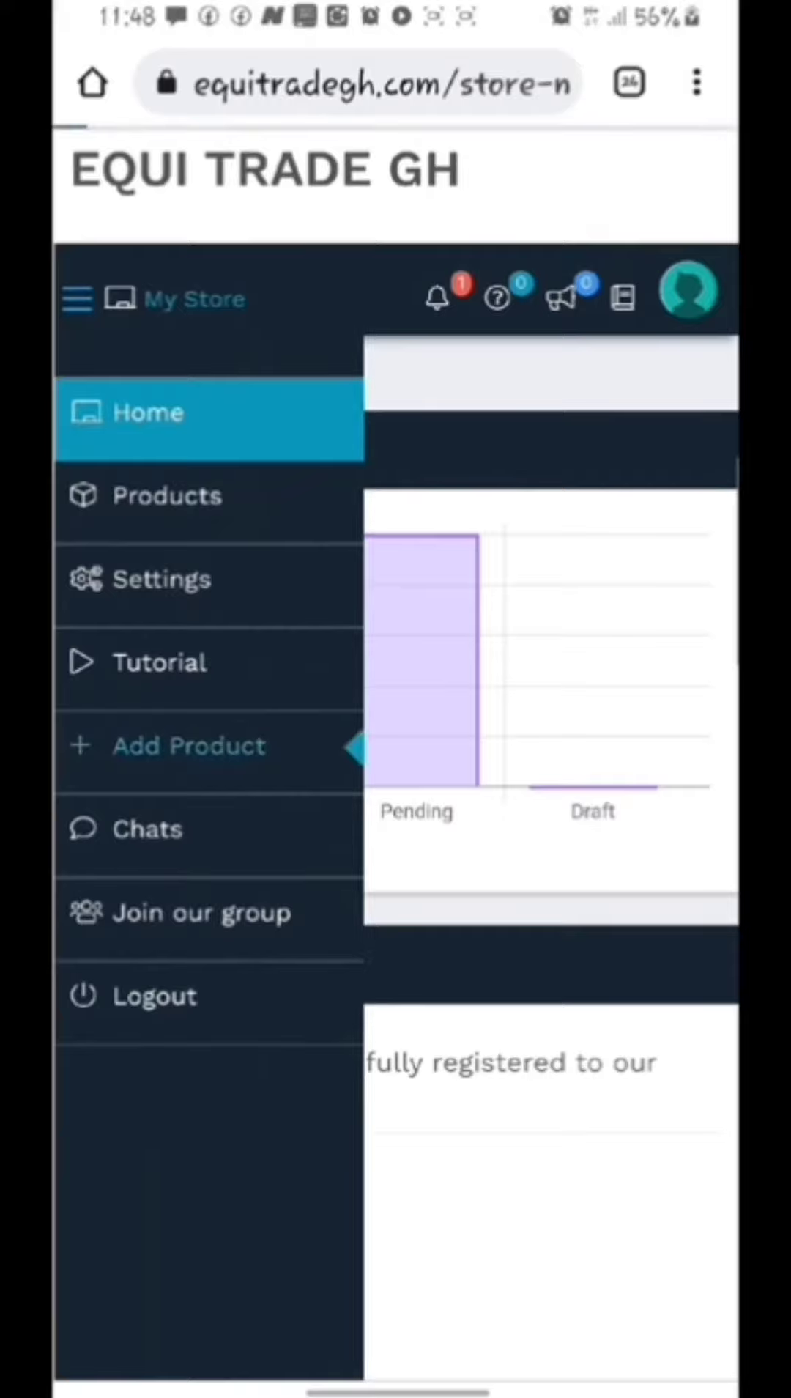
click(188, 746)
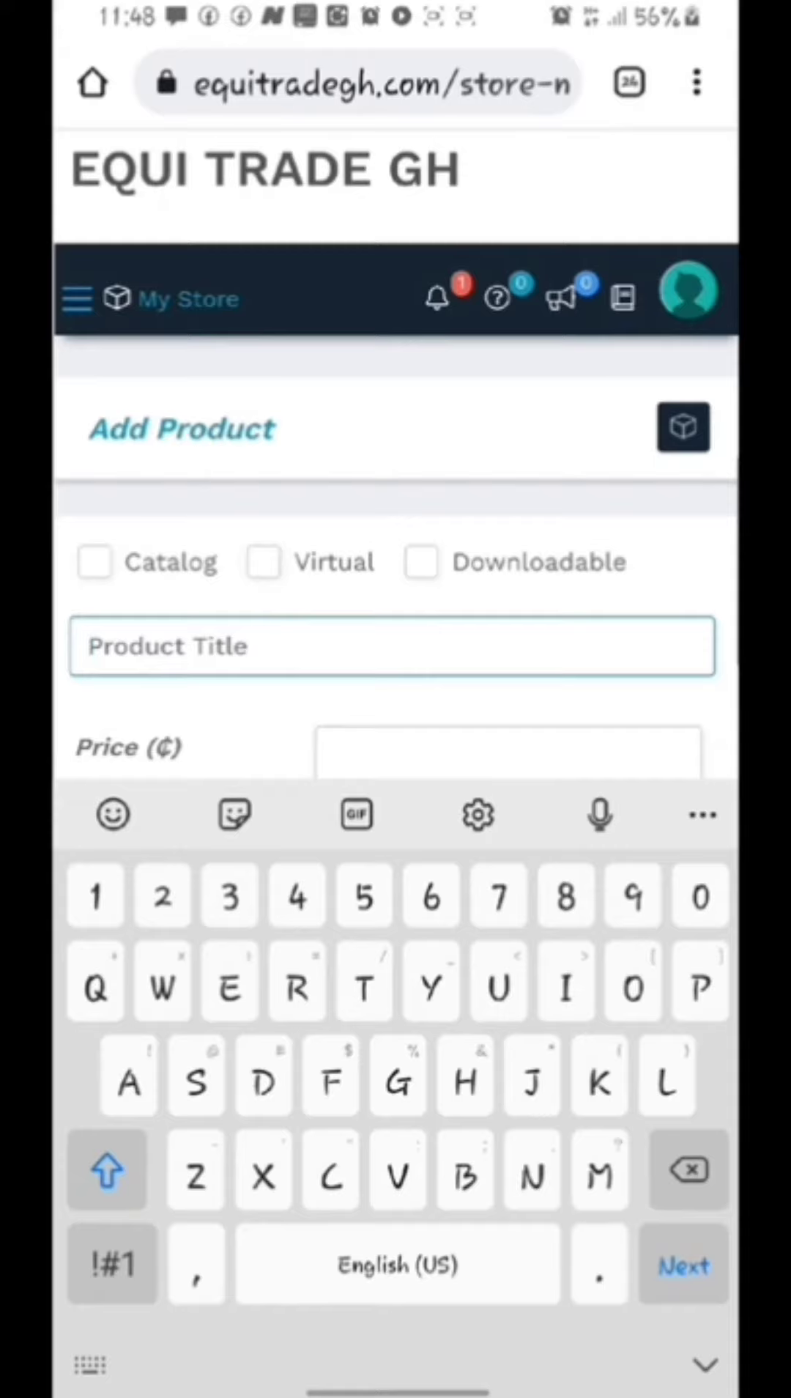
- Title the product 'Laptops' and set its sale price to 3500
text(Laptop)
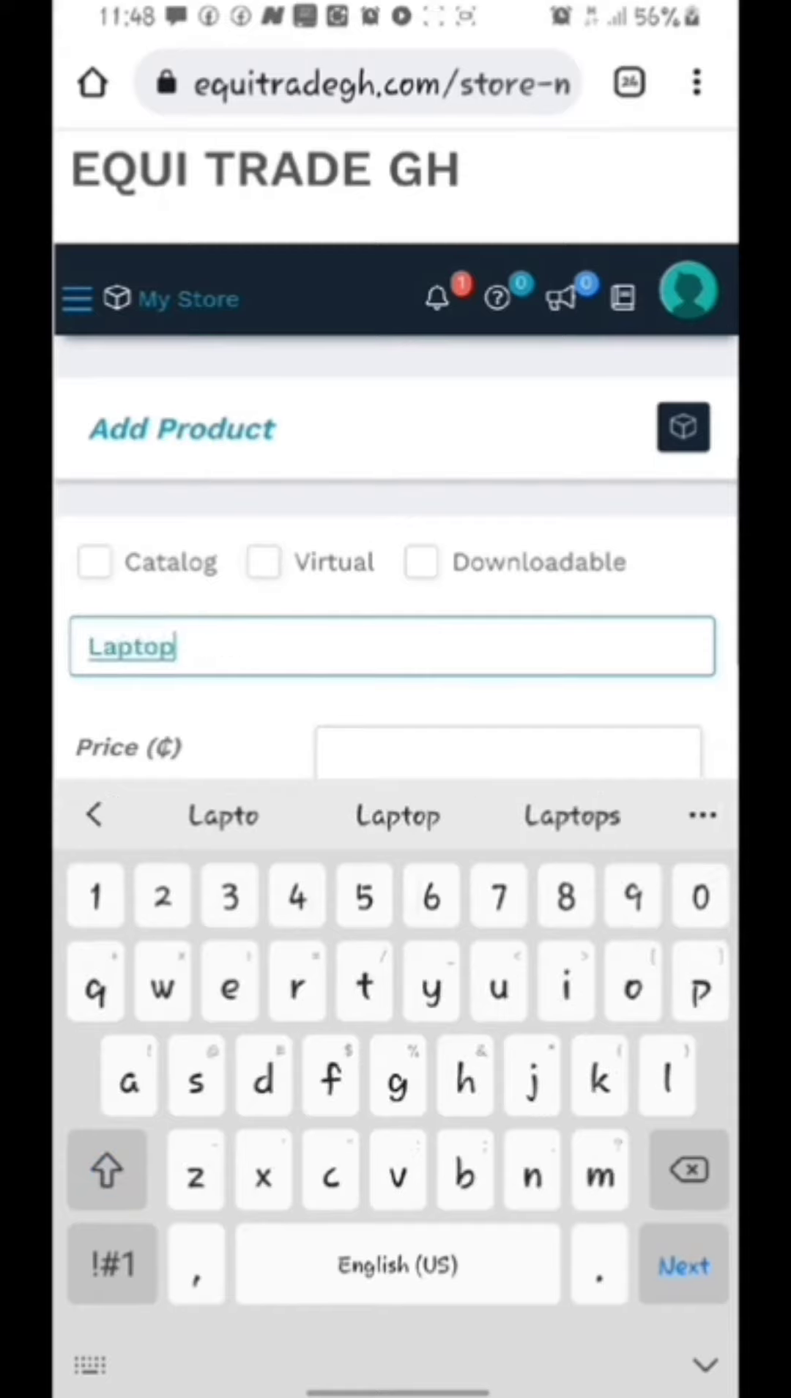
click(571, 814)
text(4000)
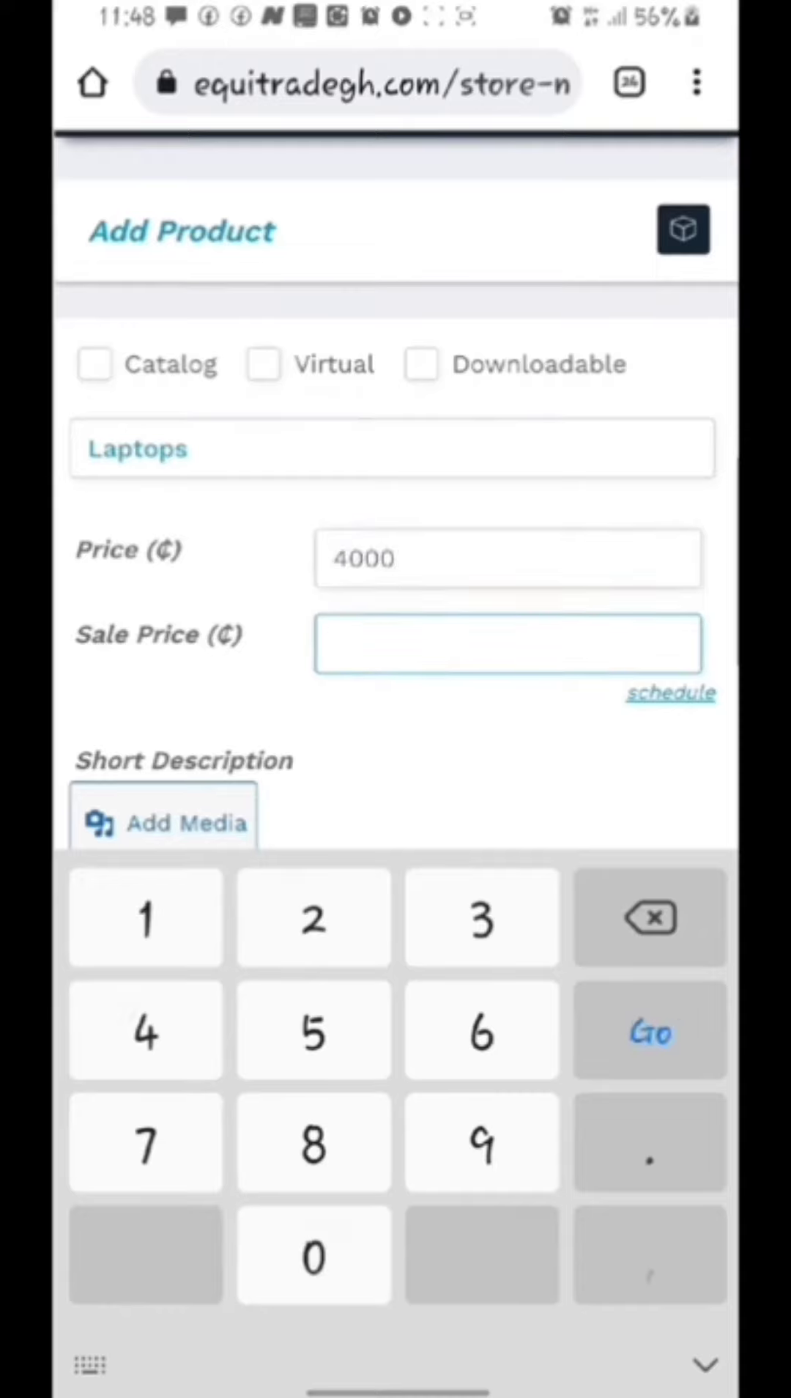
text(35)
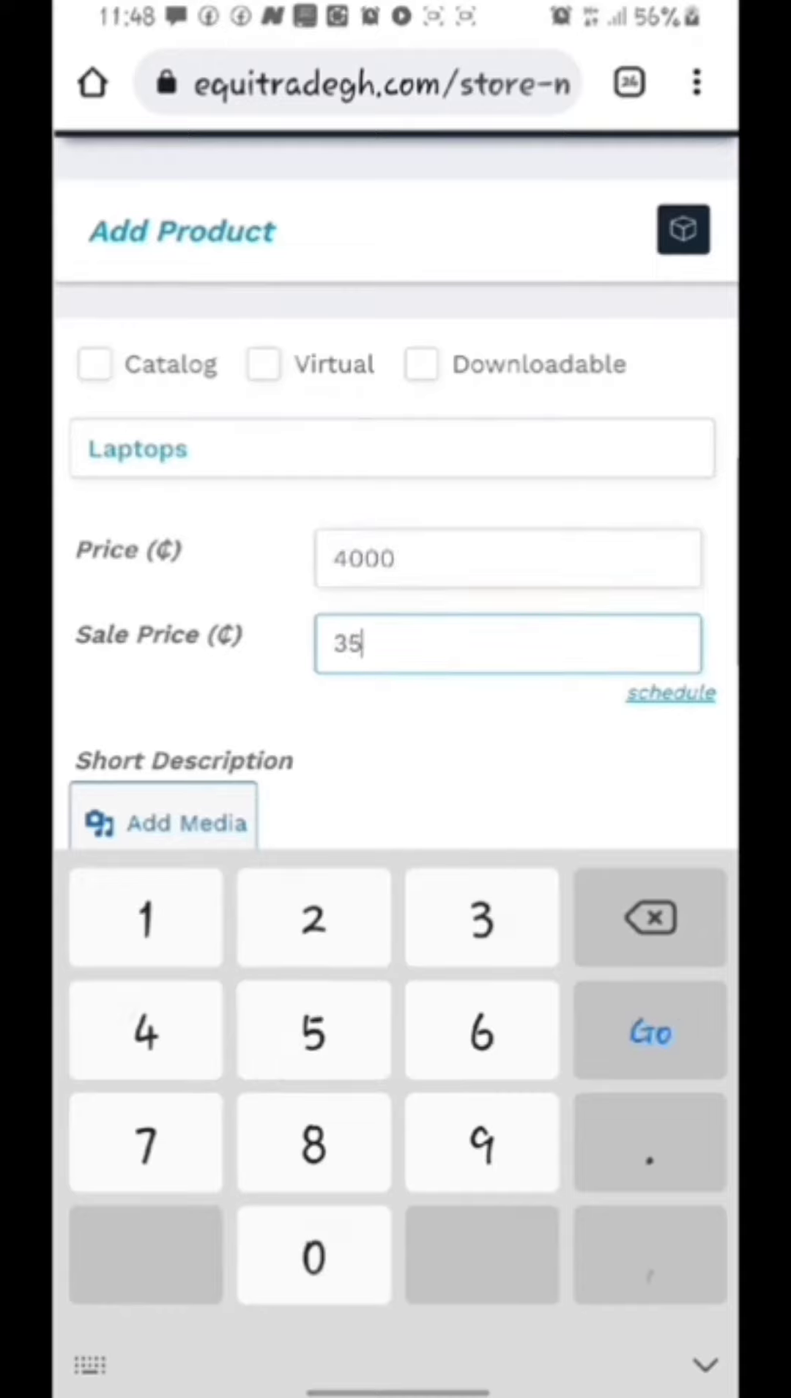
click(312, 1253)
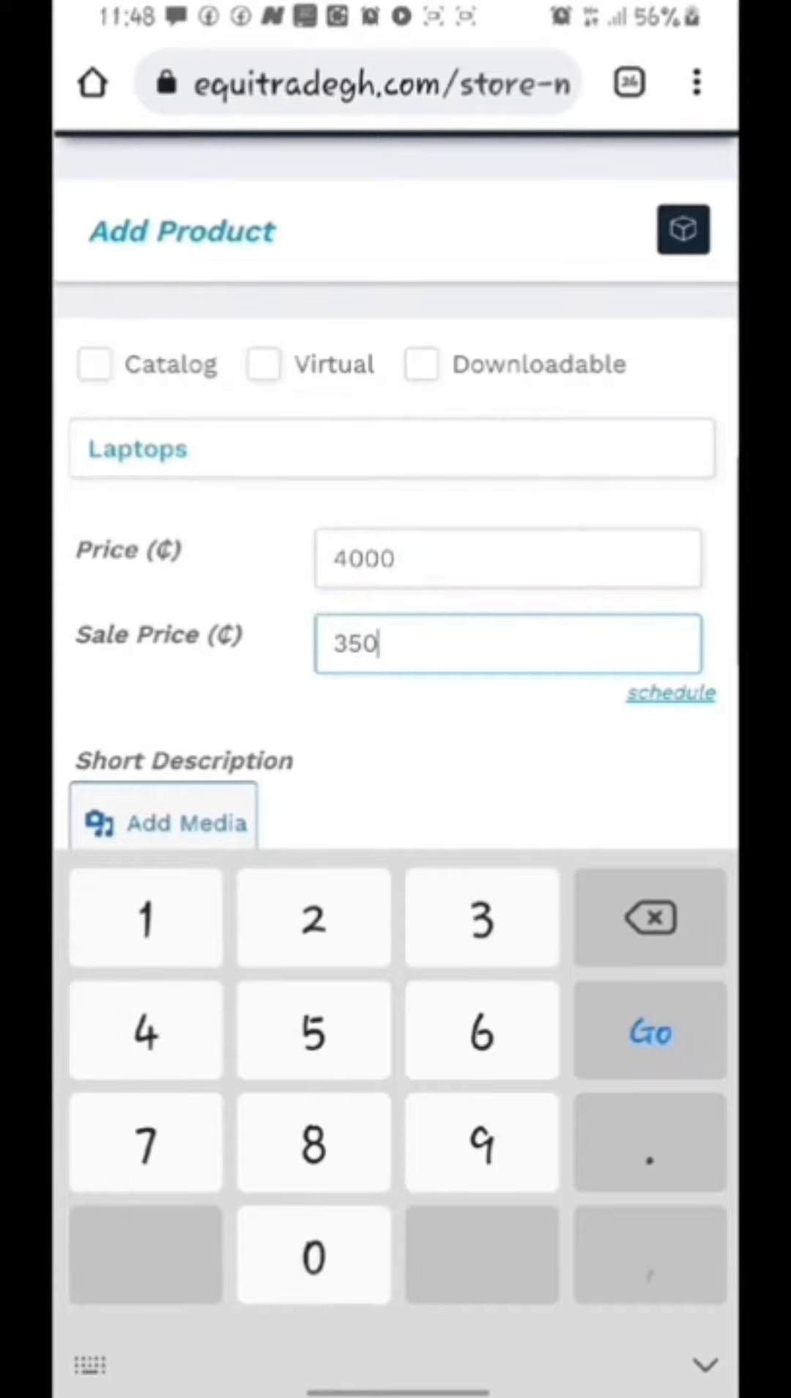
click(313, 1254)
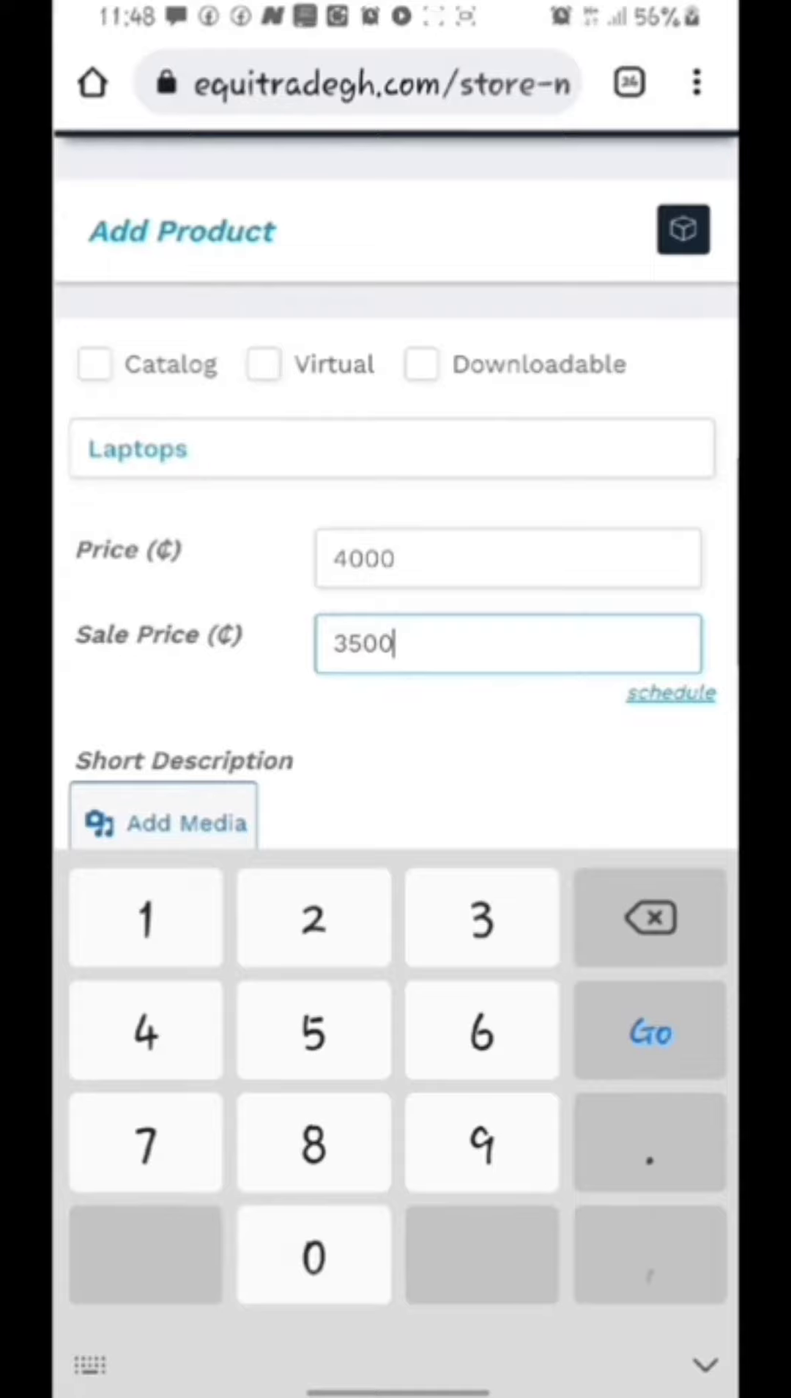
- Write the laptop specs (16gb ram, 256 SSD) in the Short Description
click(392, 740)
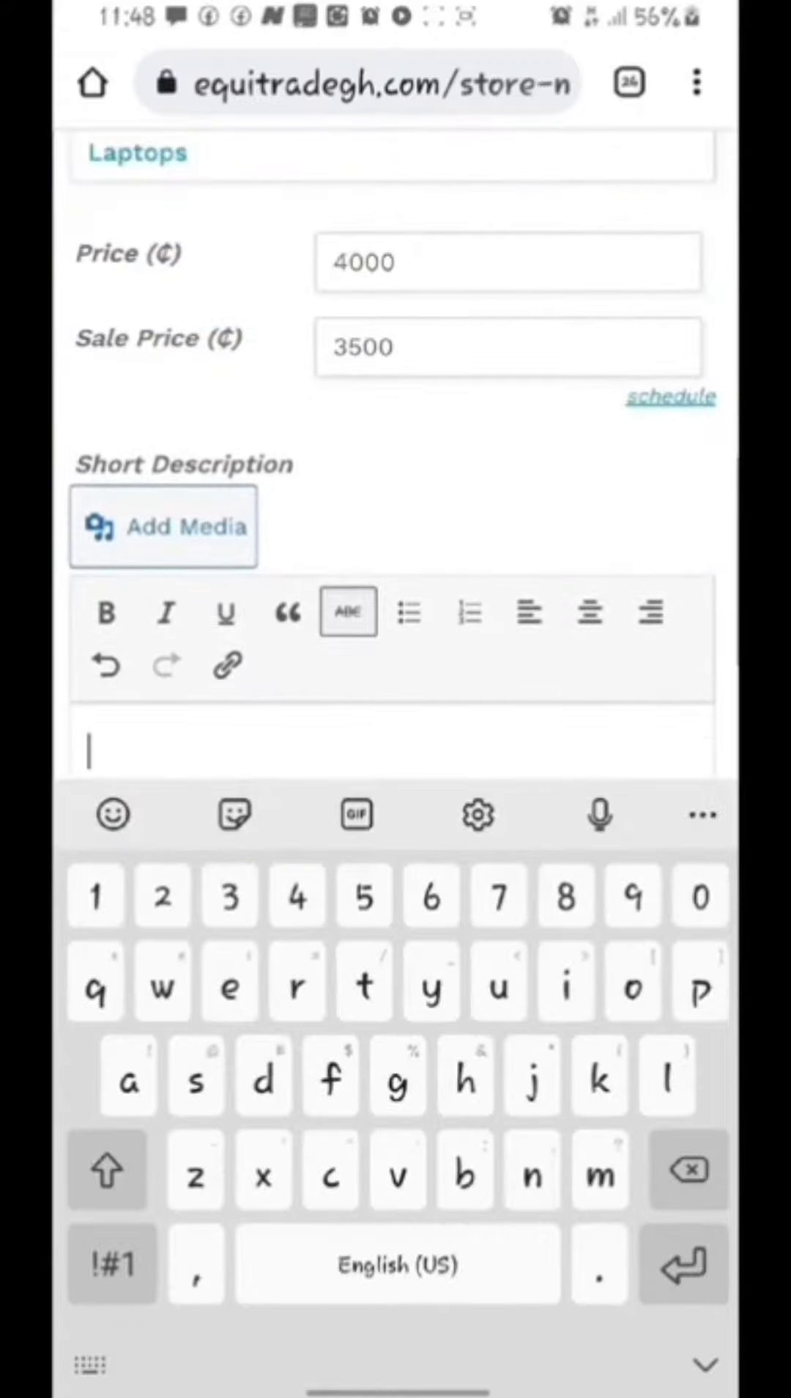
scroll(down, 3)
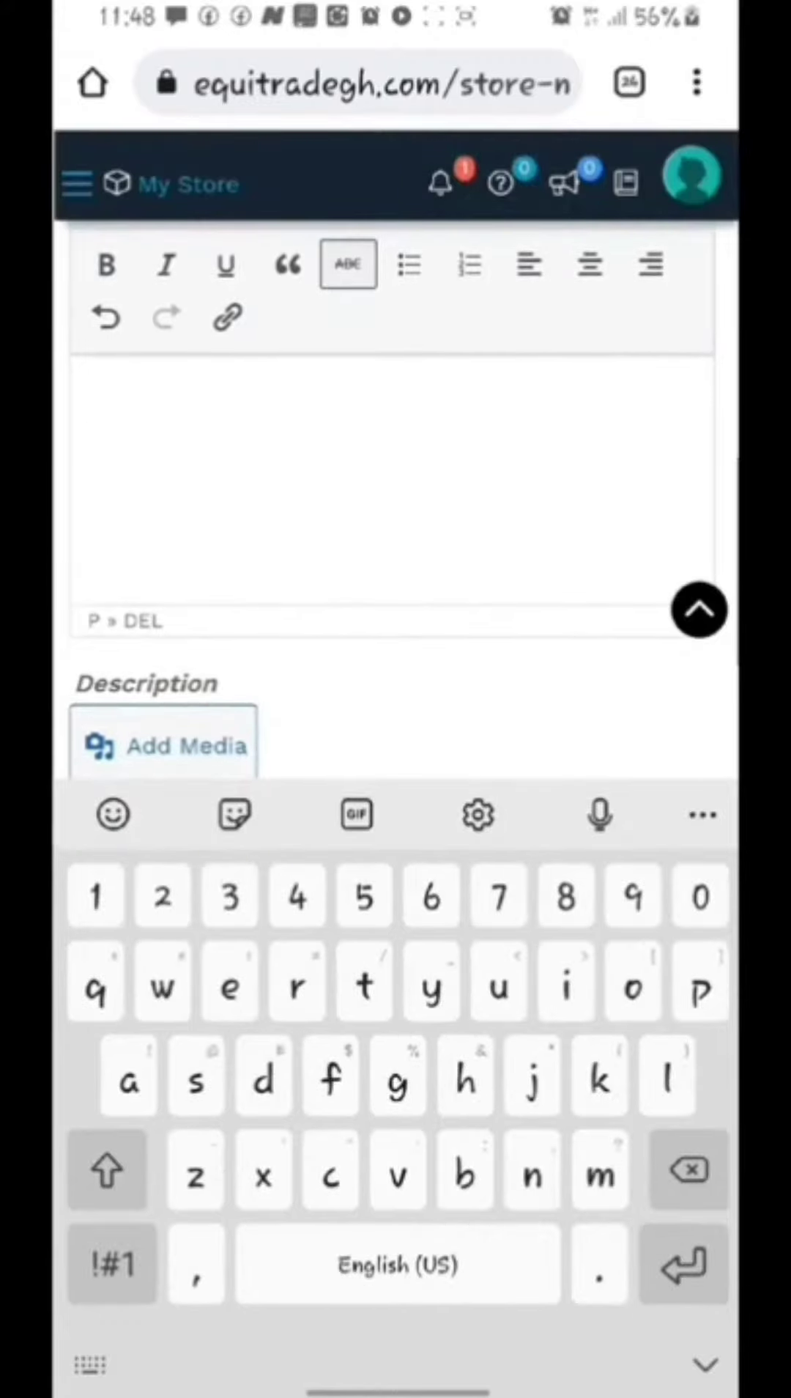
text(16)
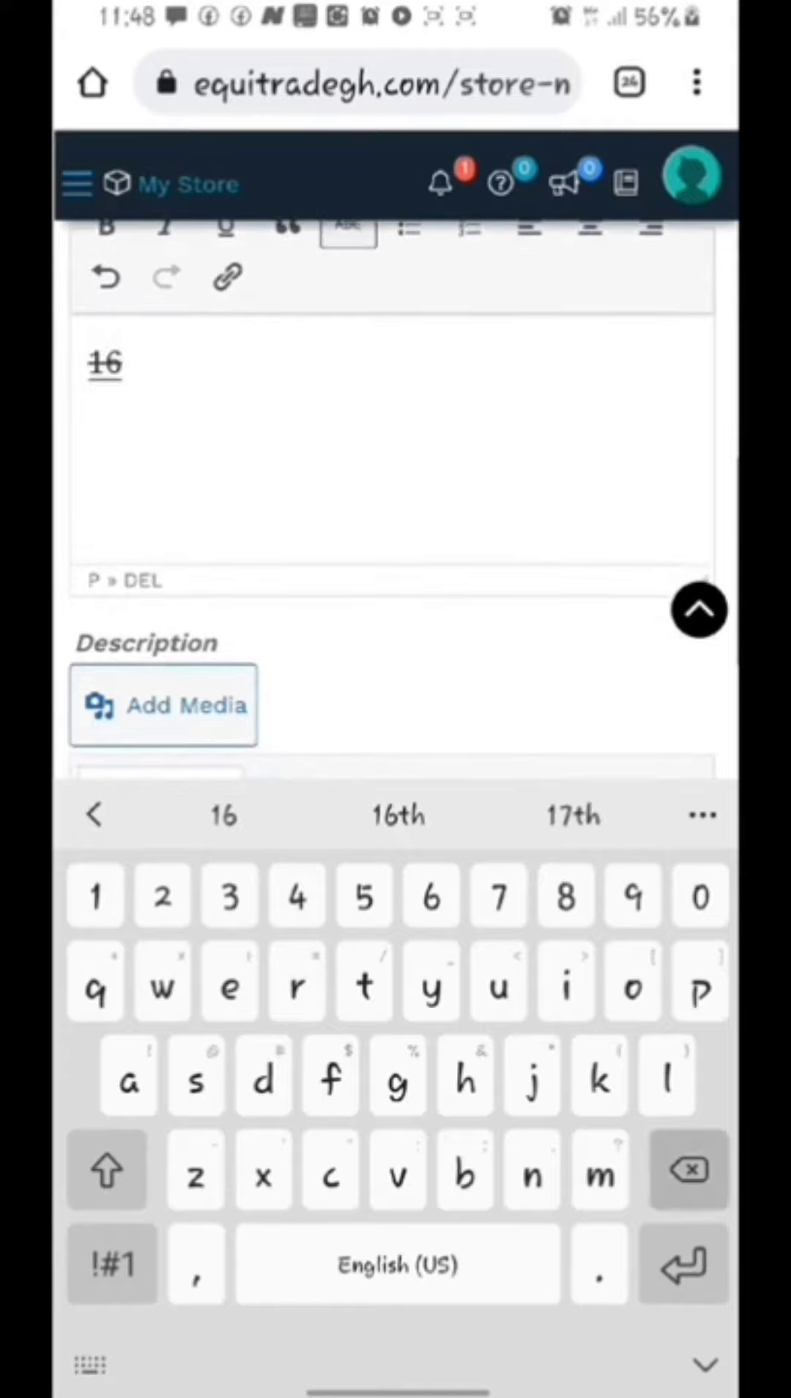
text(gb)
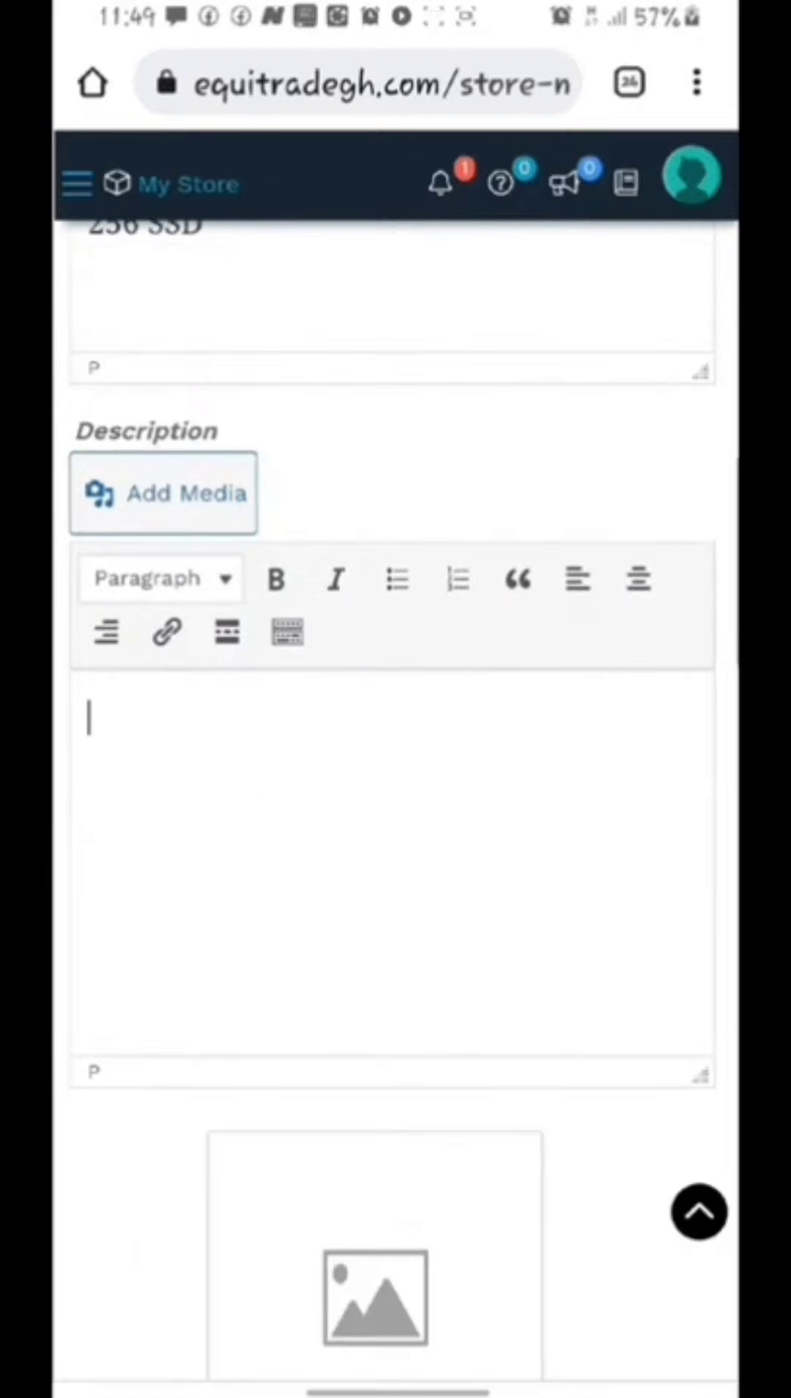
- Enter 'Charger included' as the product's full description
text(Charger included)
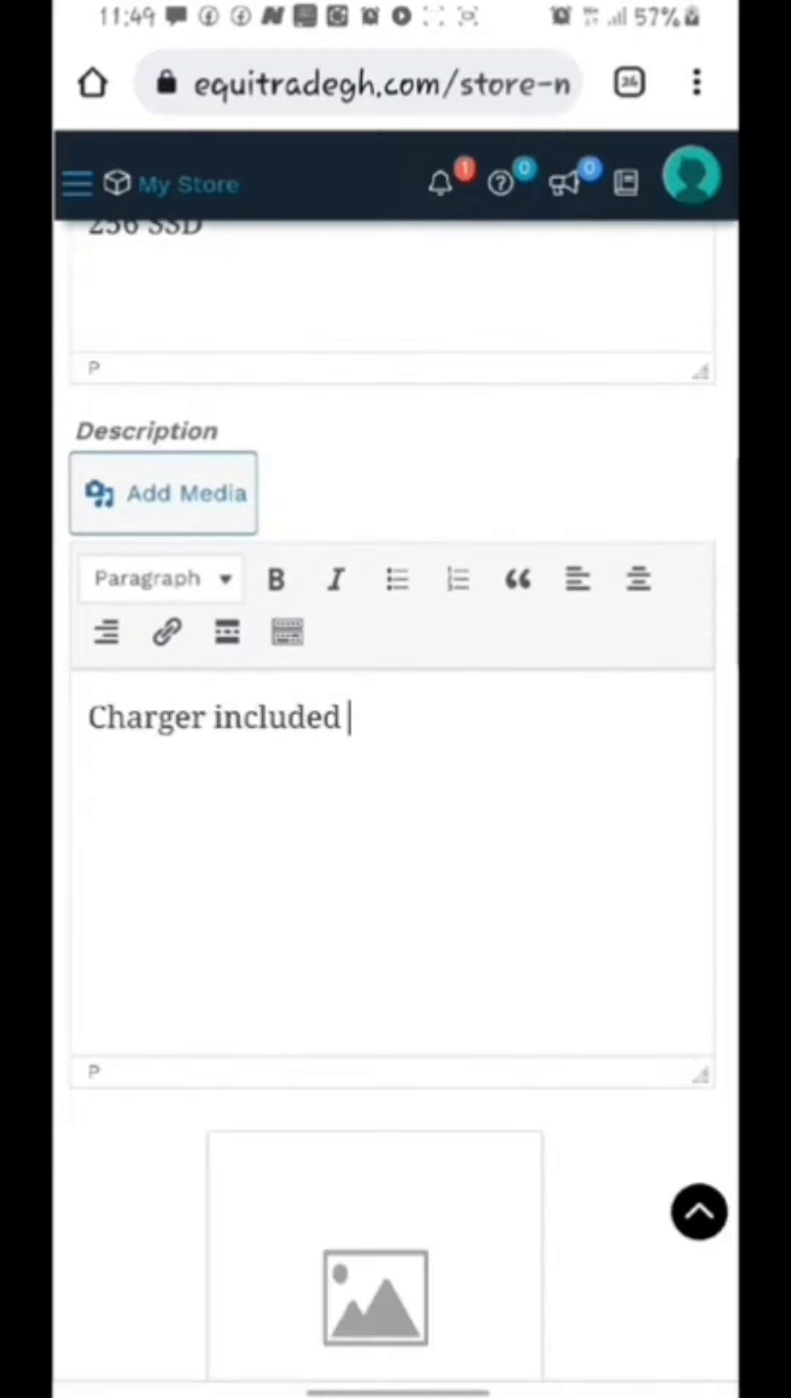
scroll(down, 3)
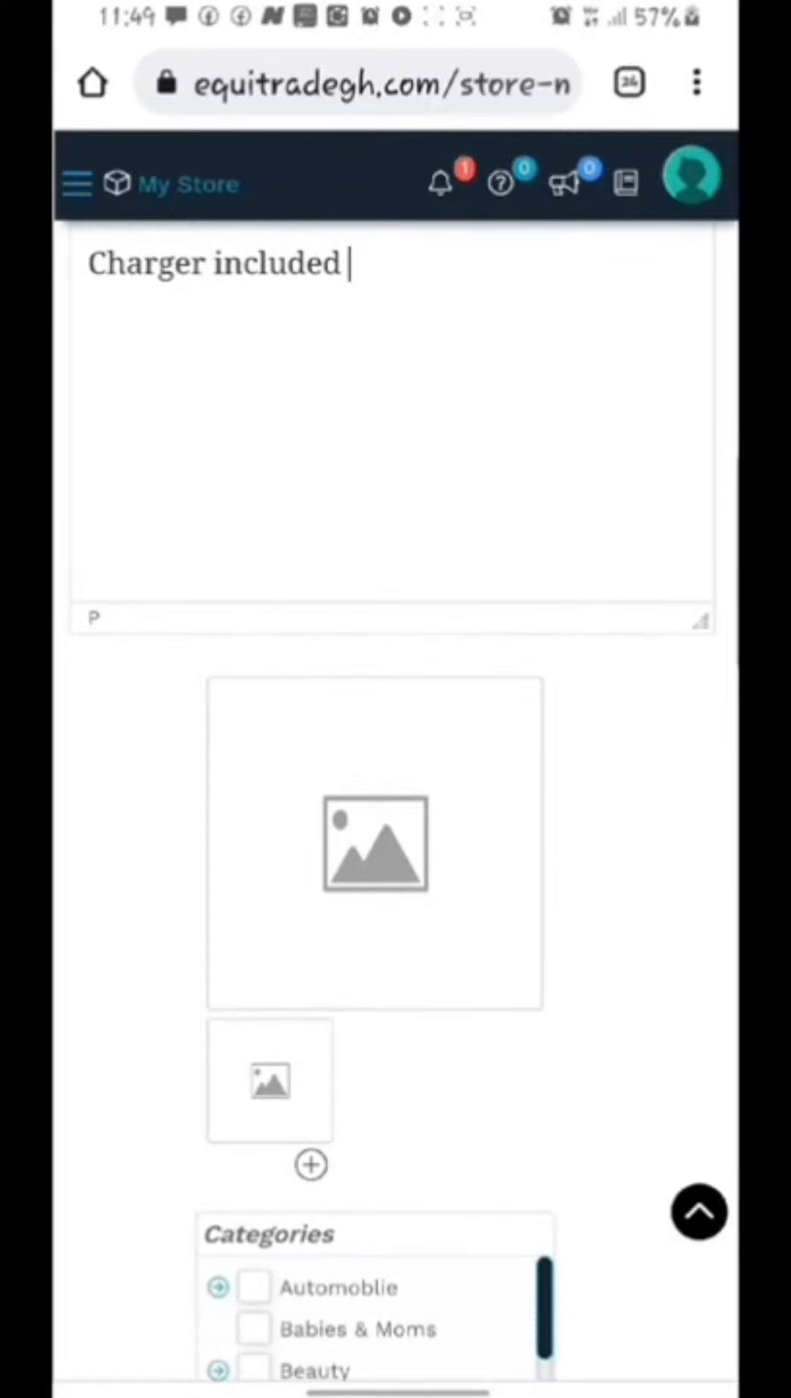
- Upload the laptop screen photo from the phone's files as the product's main image
click(374, 844)
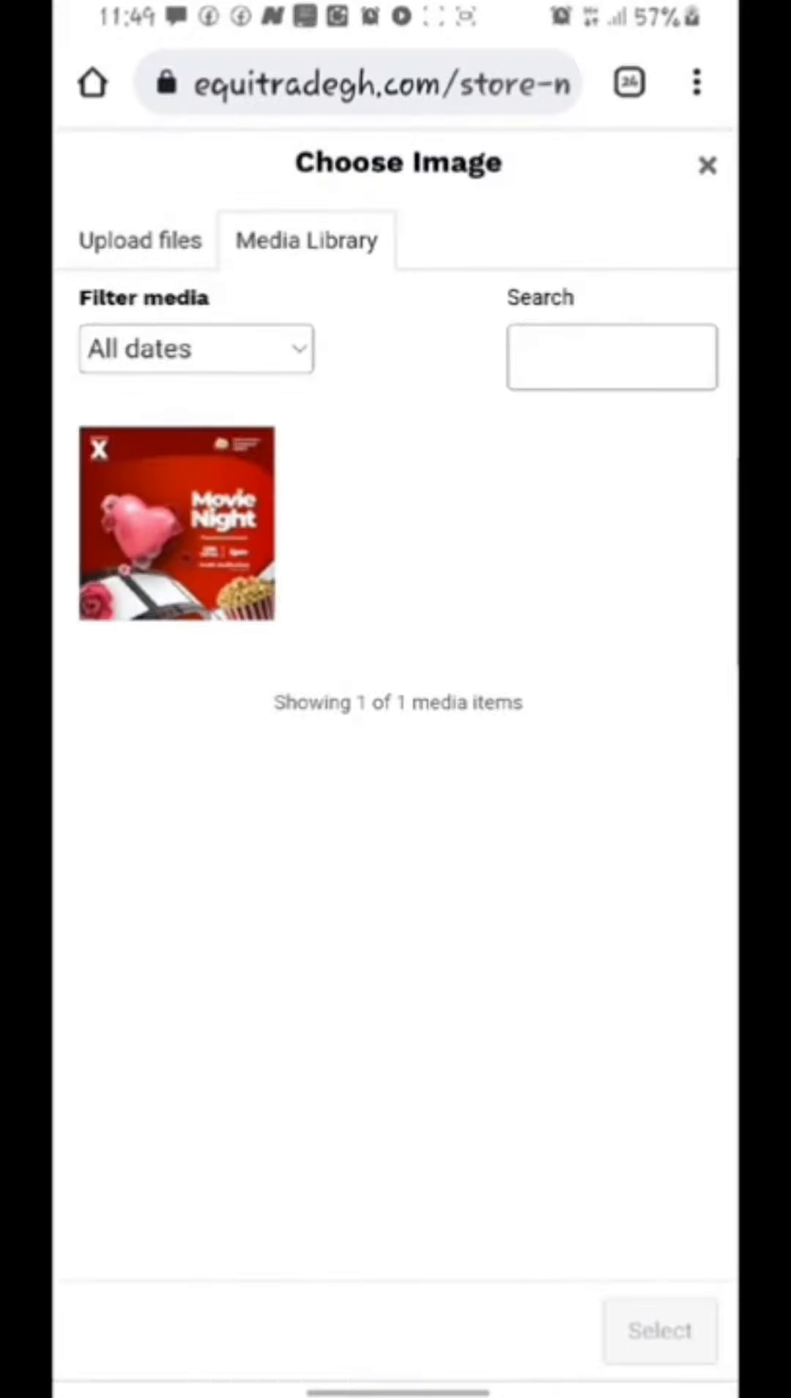
click(138, 239)
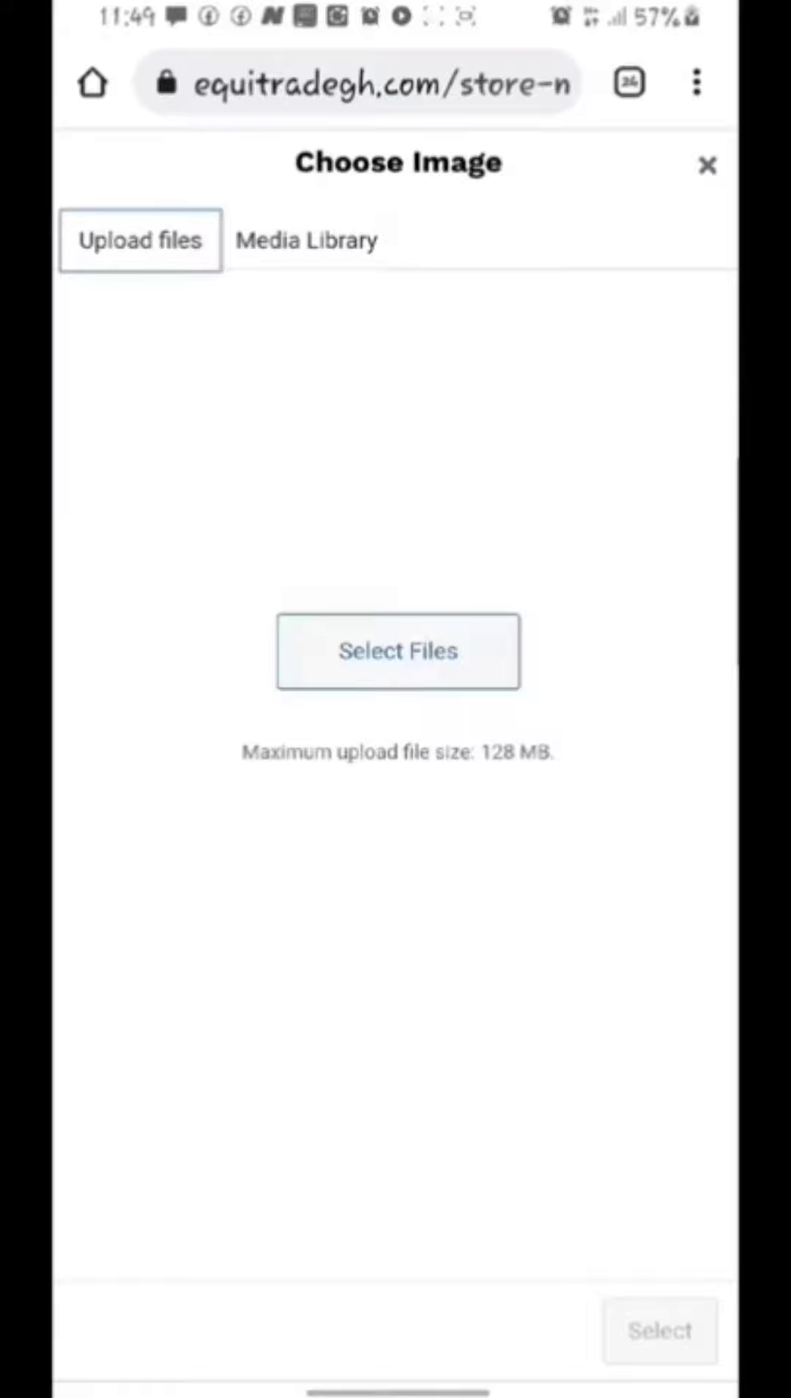
click(398, 650)
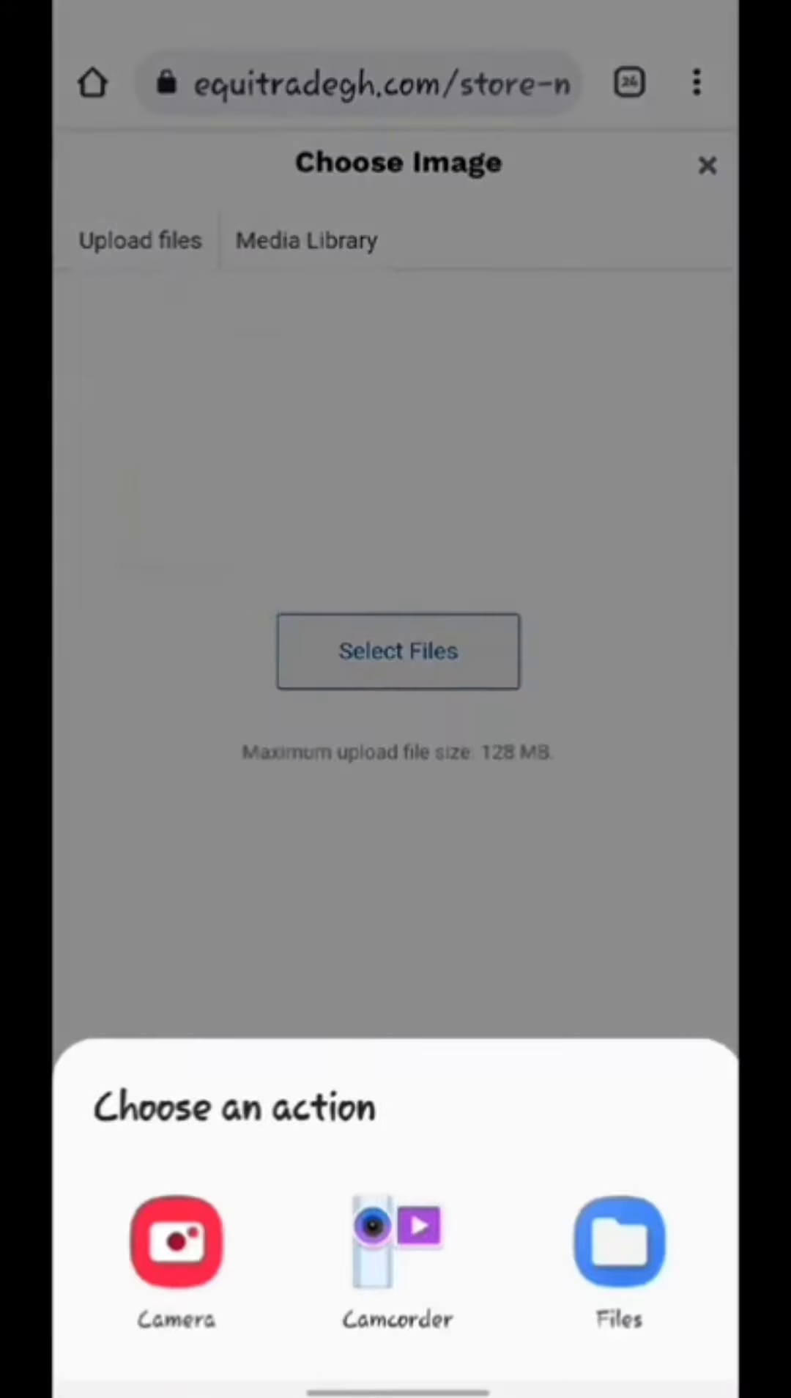
click(618, 1239)
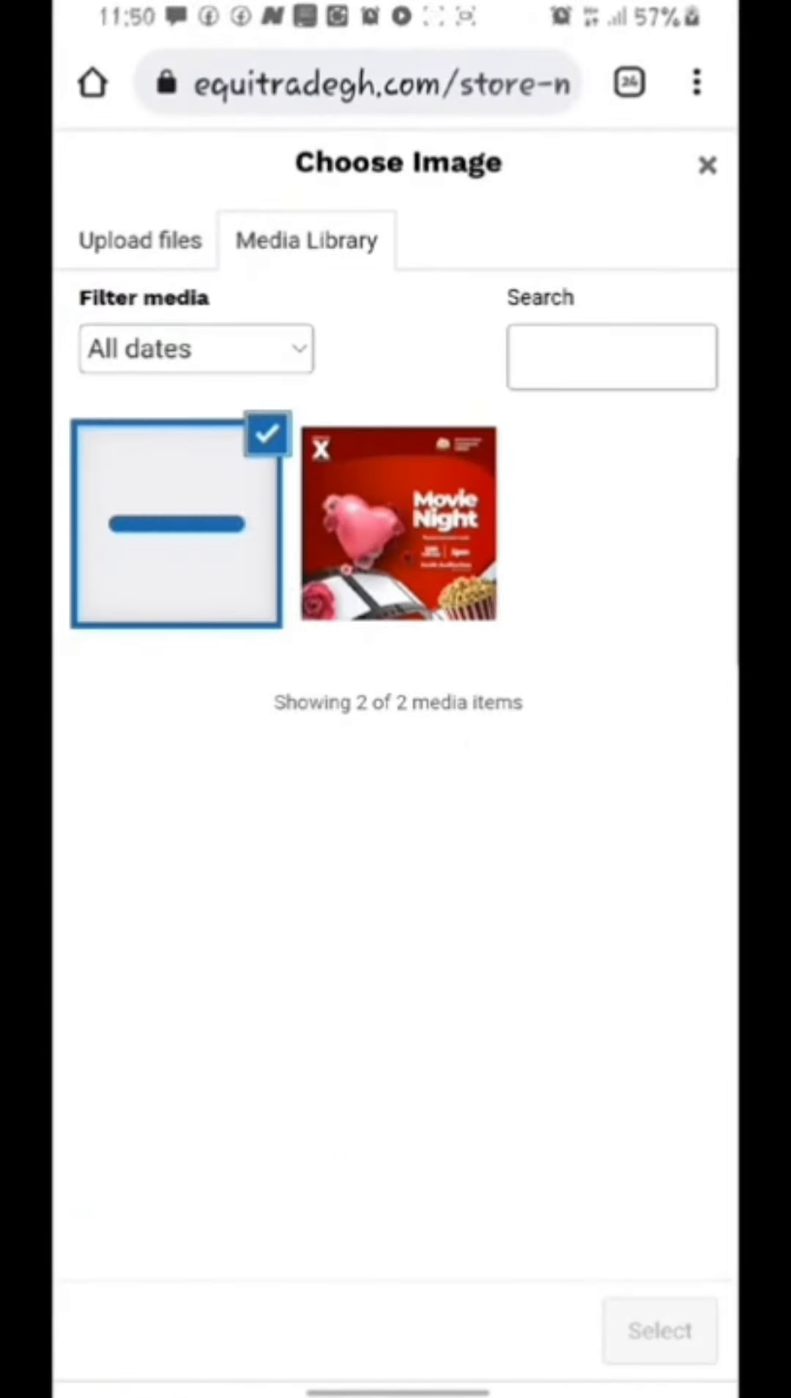
click(657, 1328)
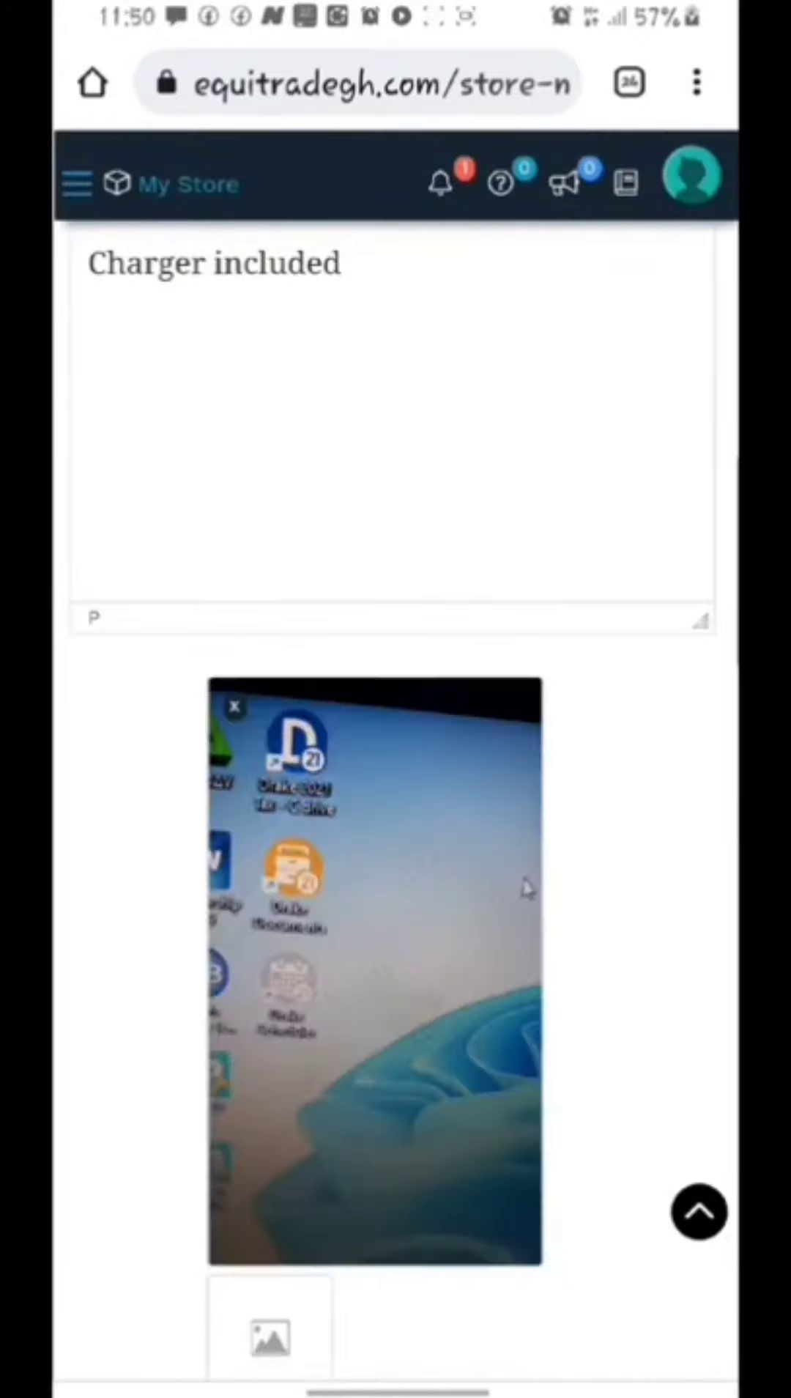
- Categorise the listing under Computers & Electronics and set its brand to AMAMOMA
scroll(down, 3)
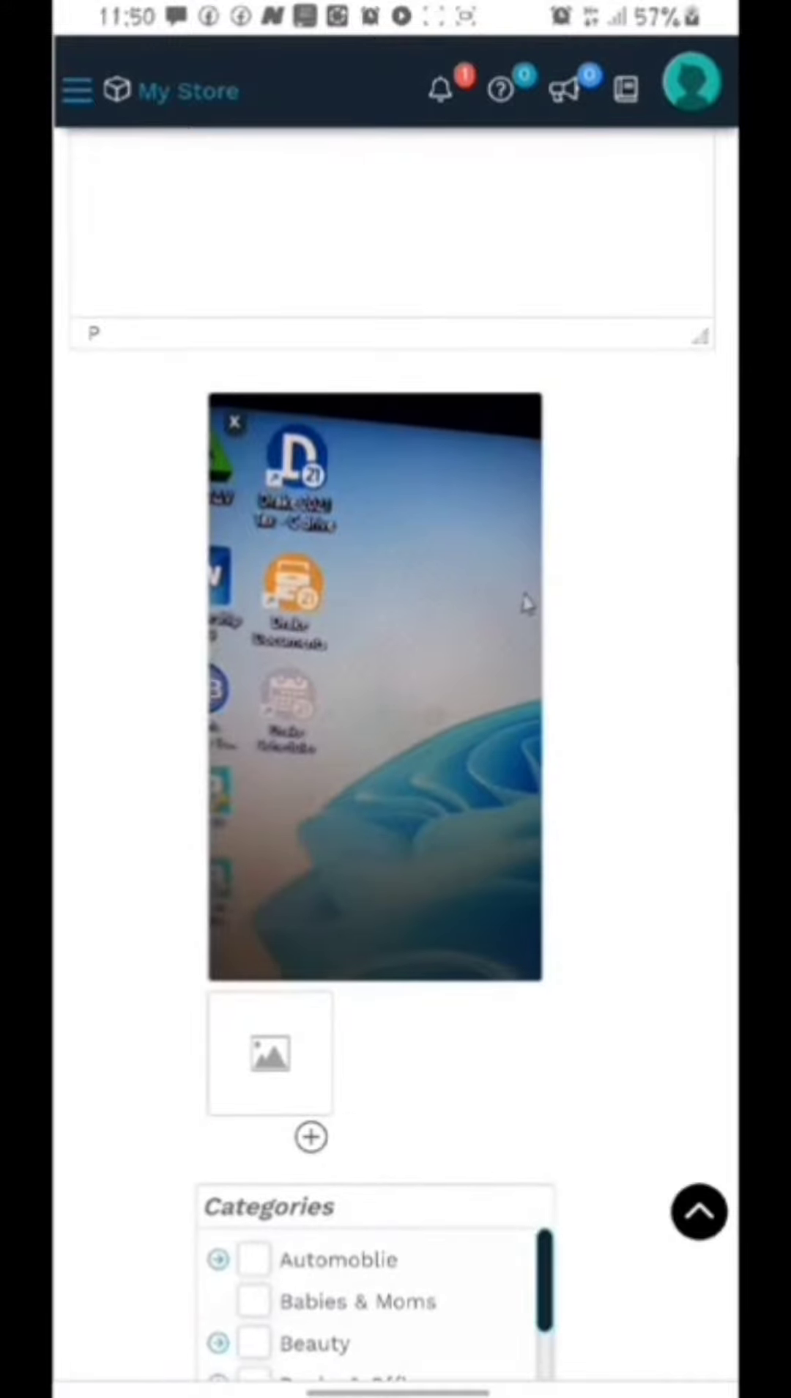
scroll(down, 3)
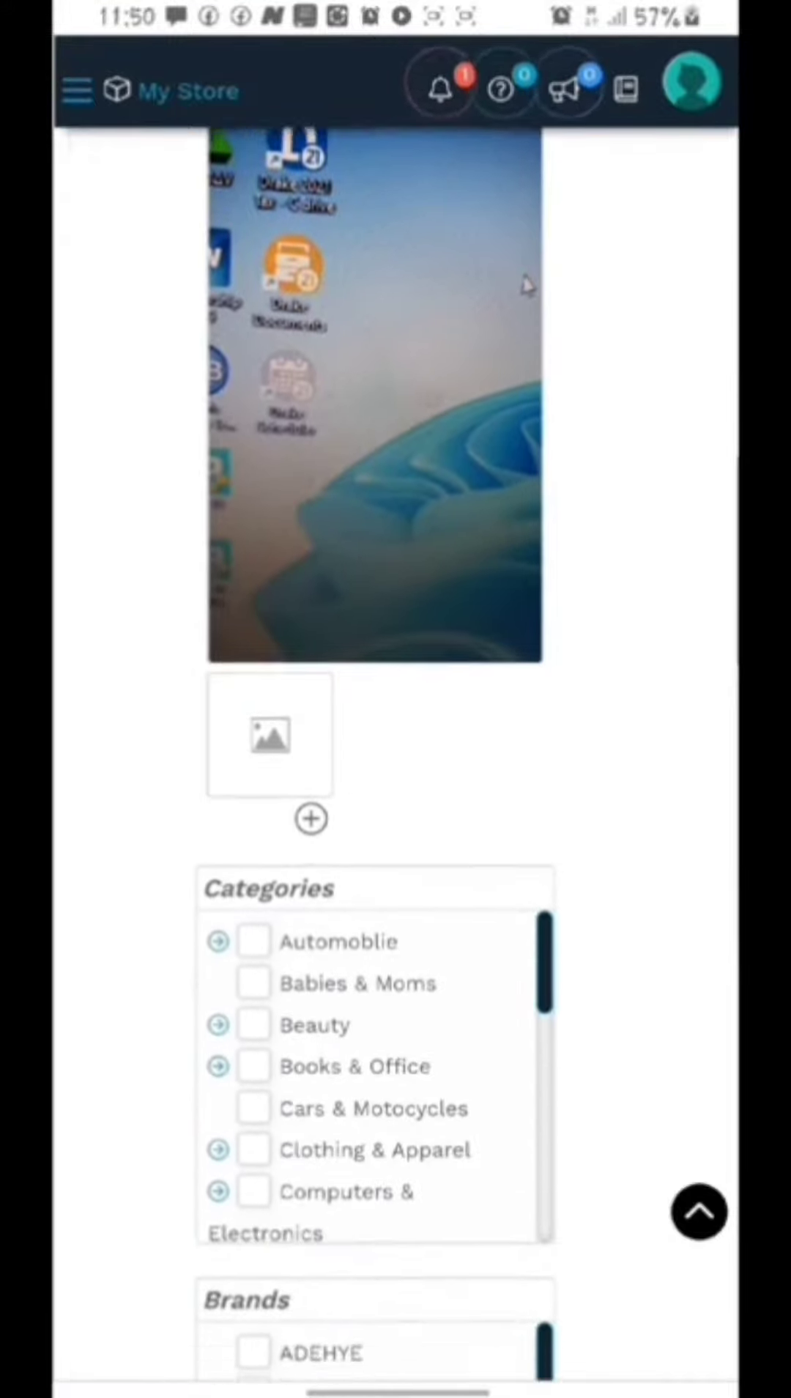
scroll(down, 3)
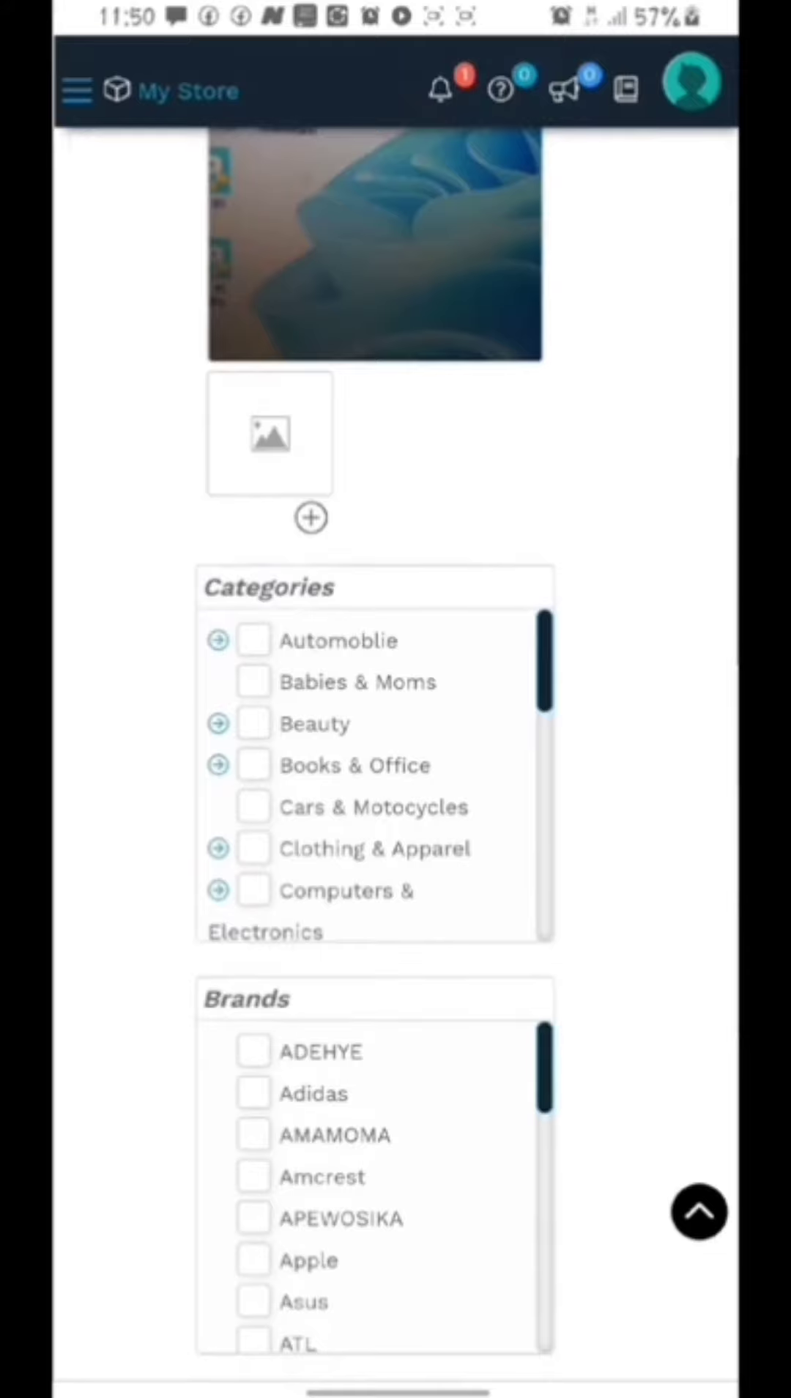
scroll(down, 3)
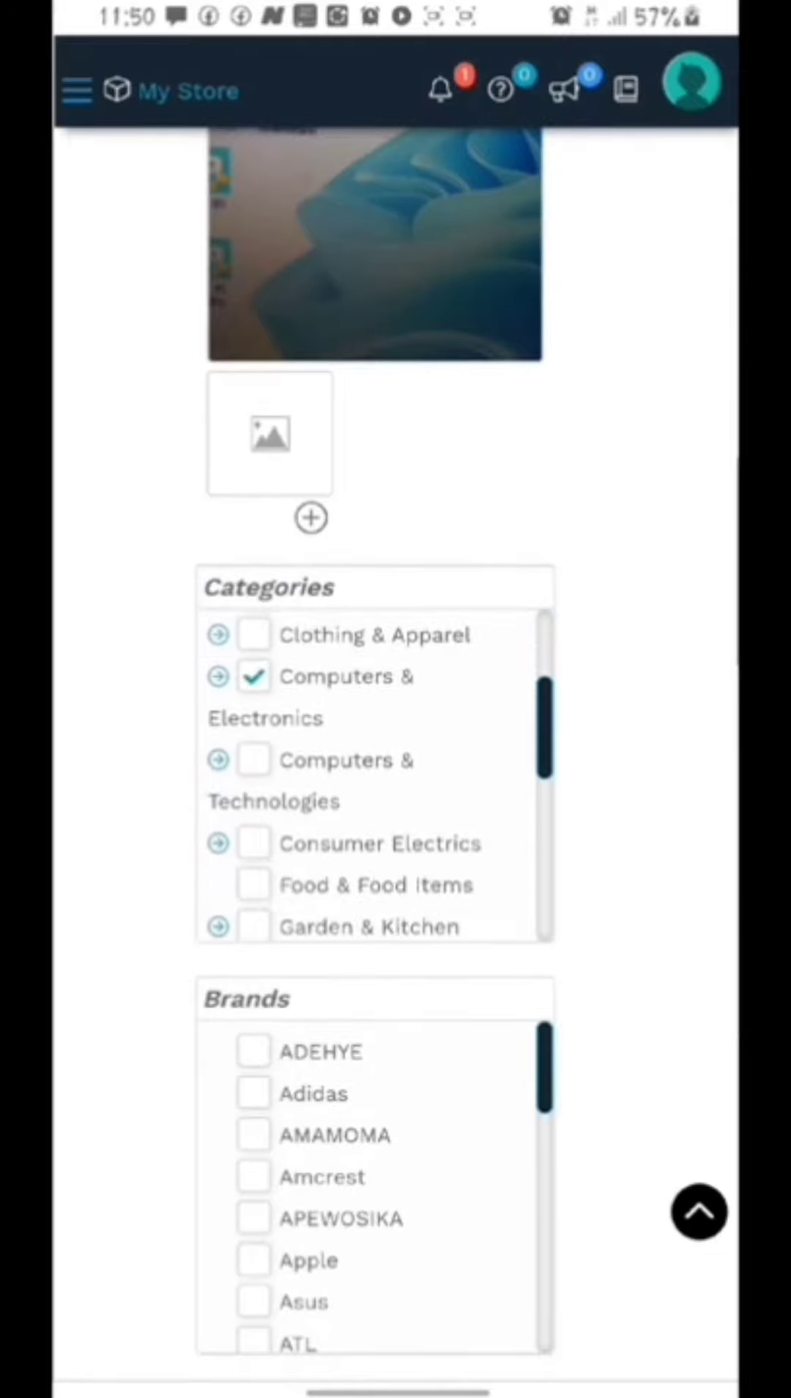
scroll(down, 3)
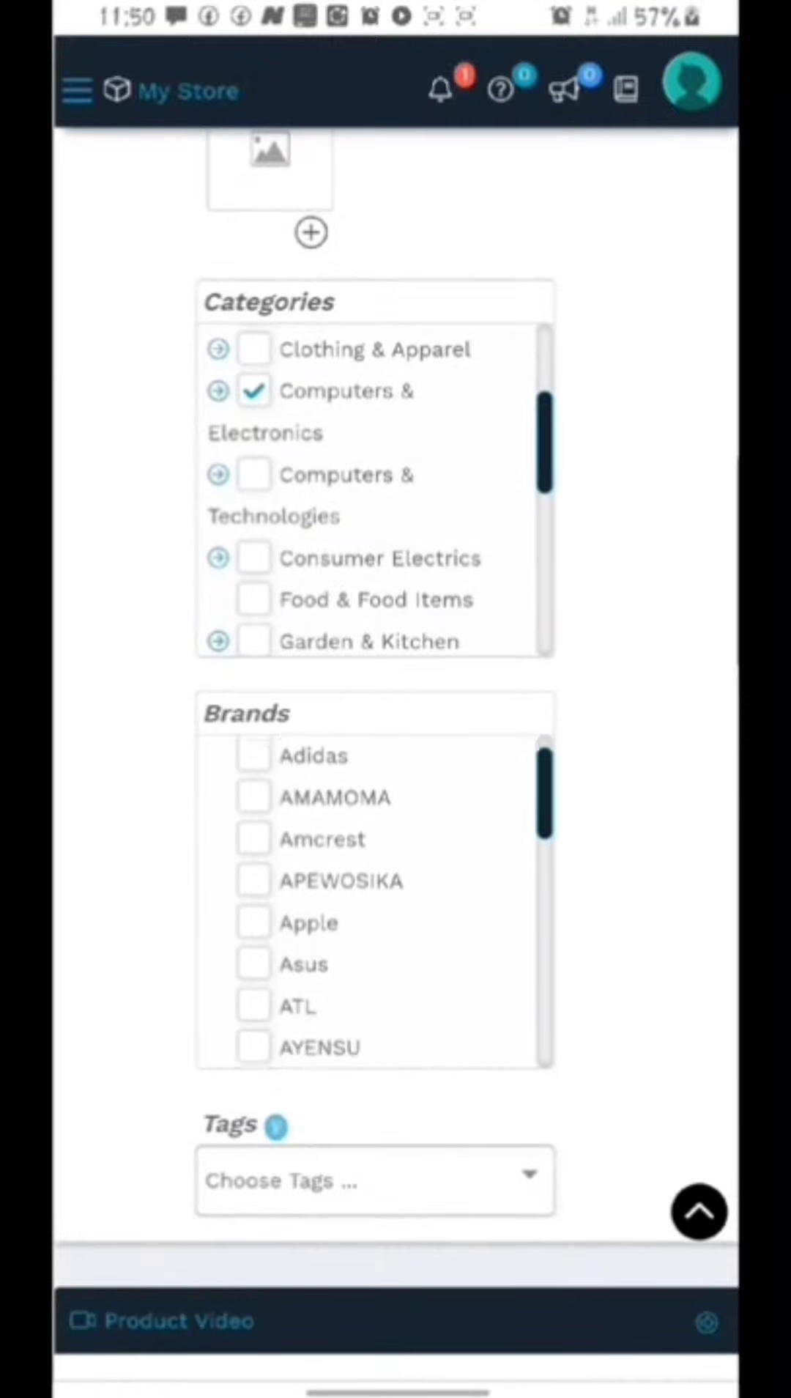
scroll(up, 3)
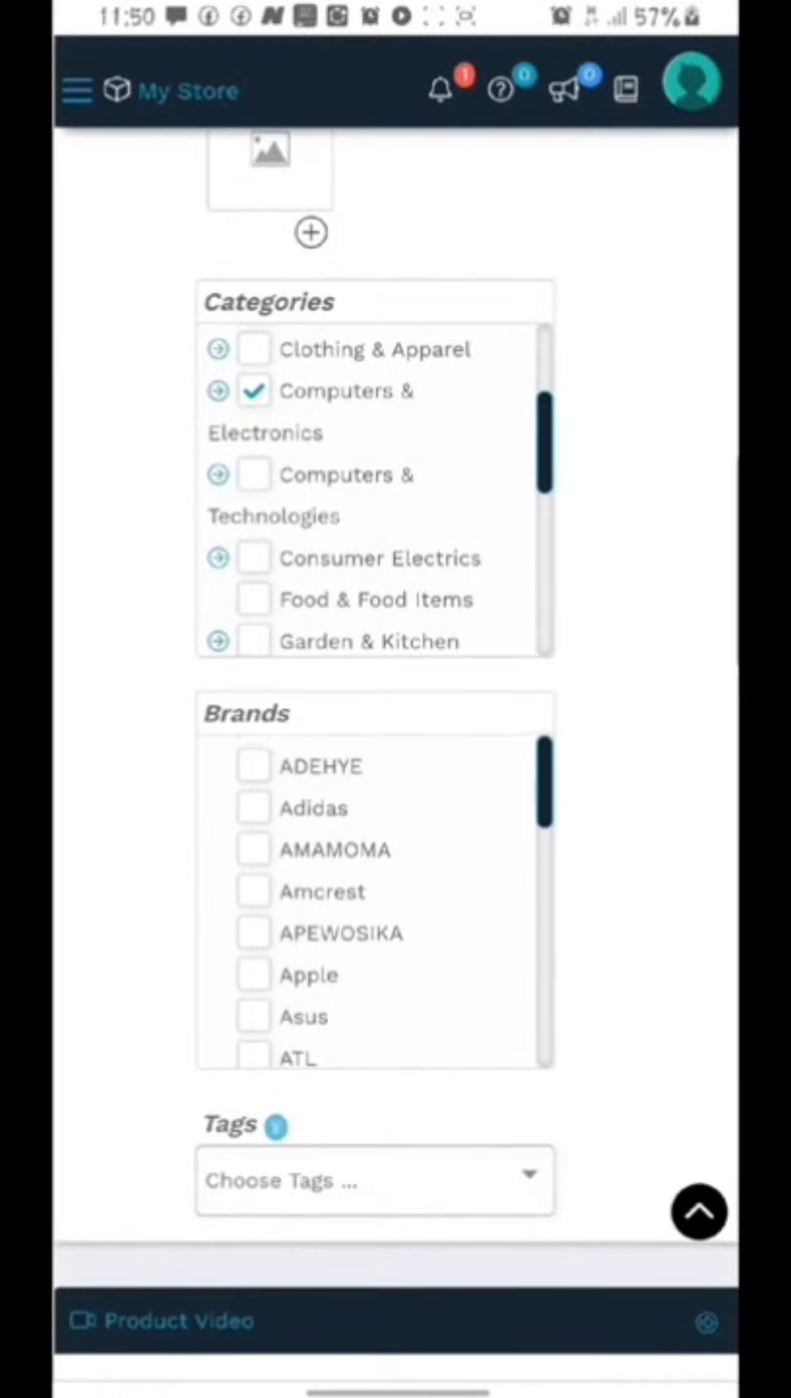
click(253, 849)
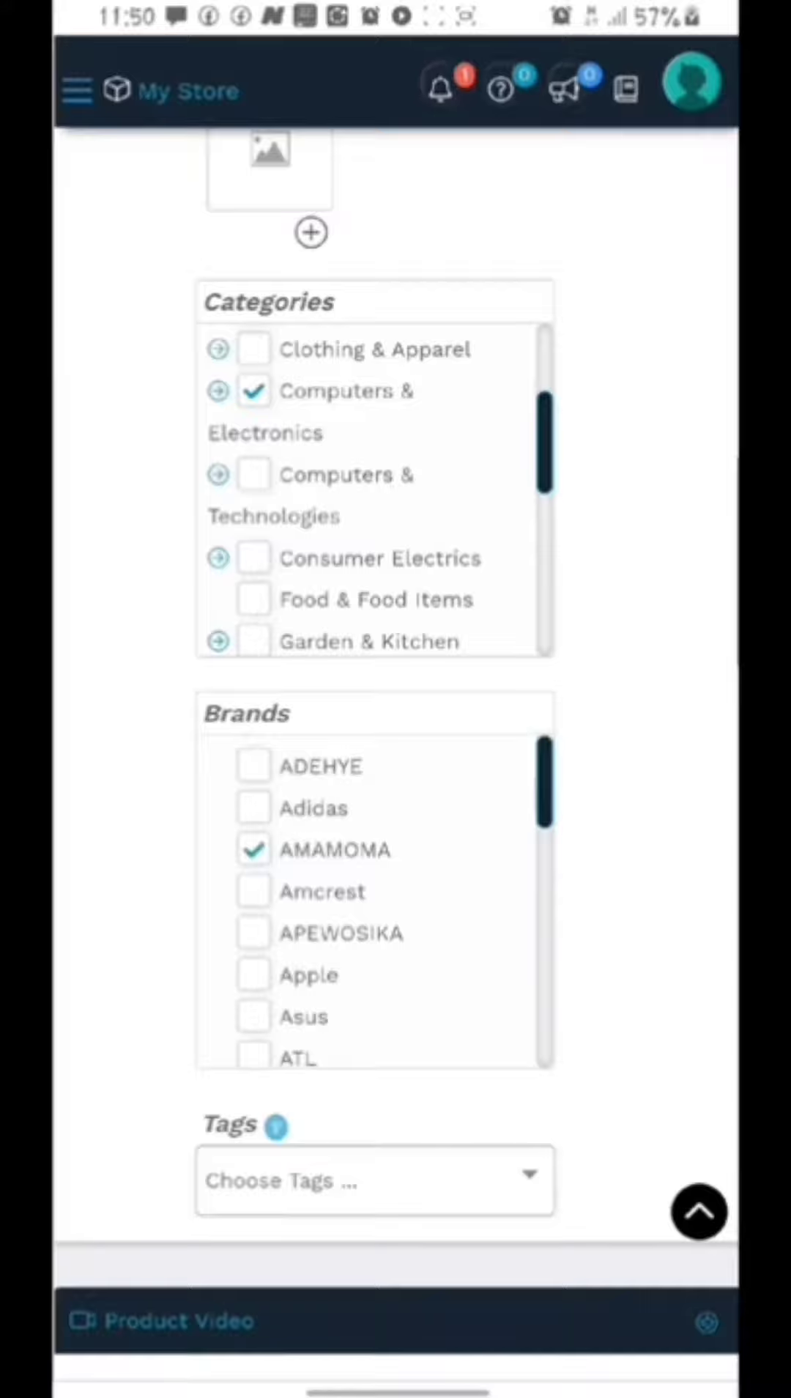
scroll(down, 3)
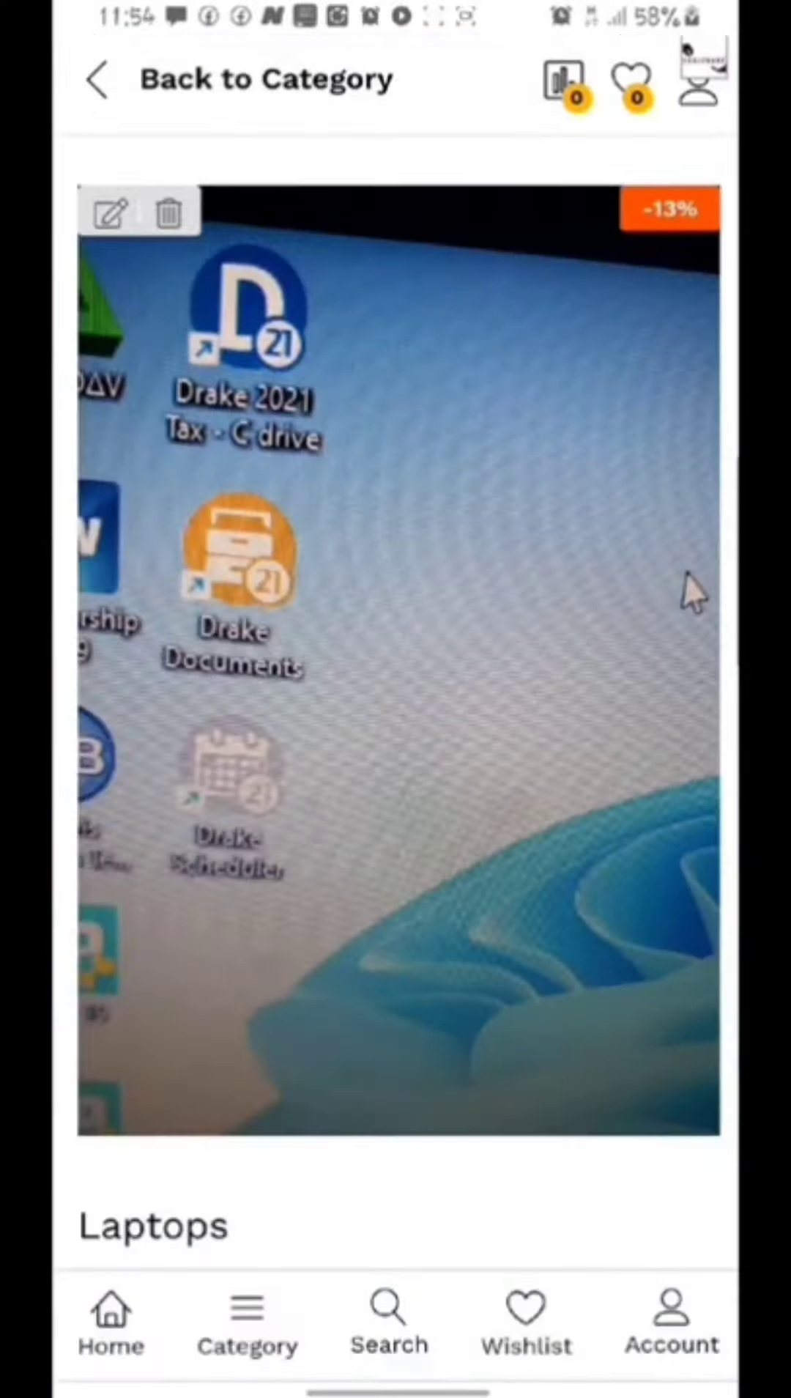
scroll(down, 3)
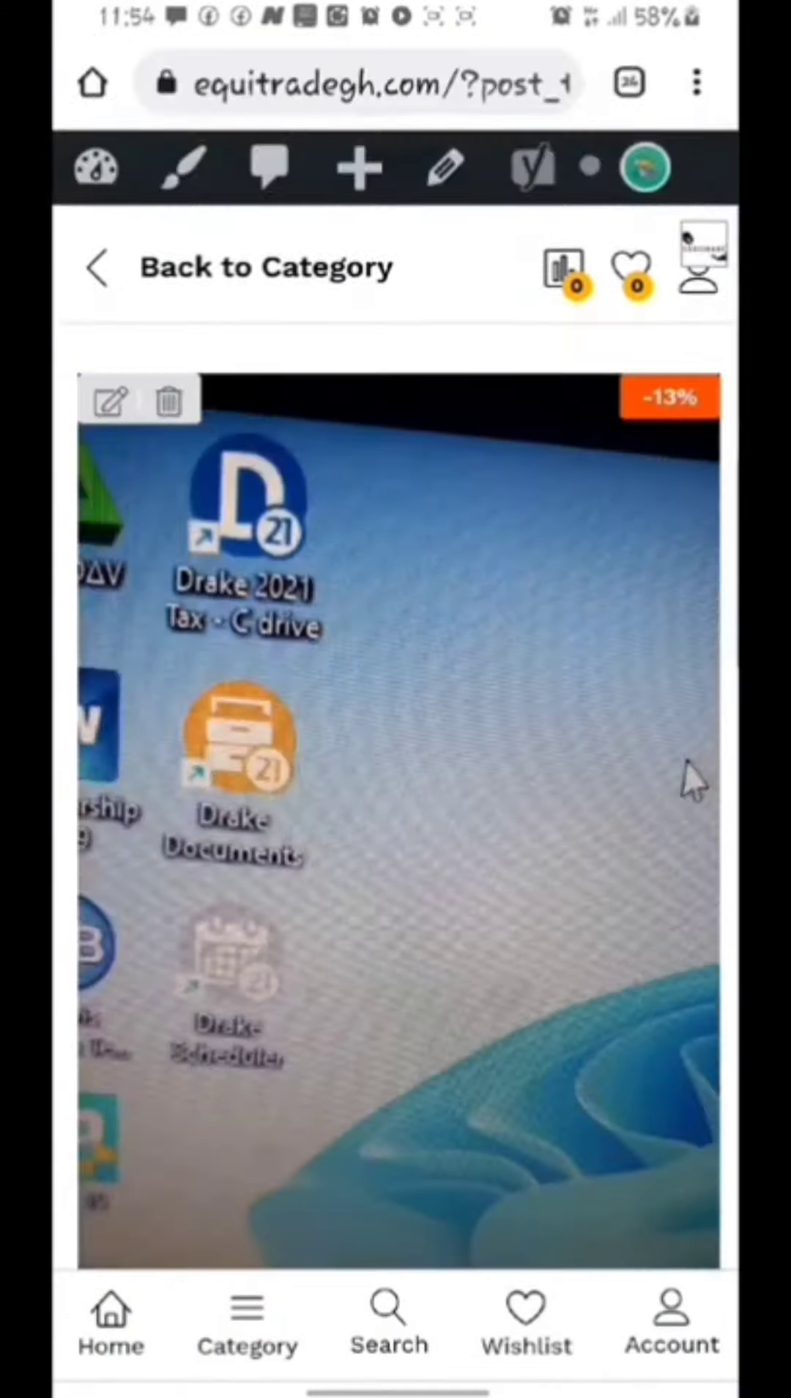
scroll(down, 3)
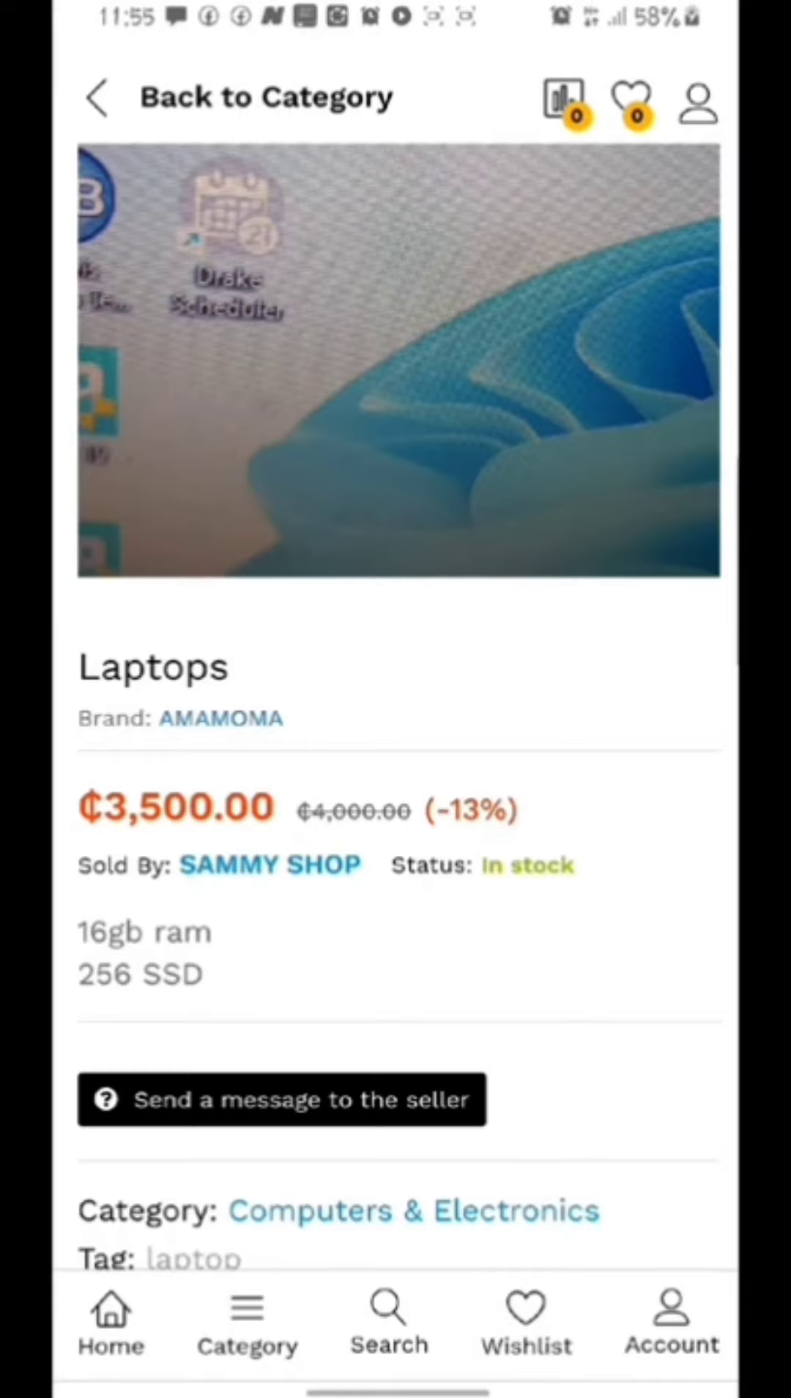
scroll(down, 3)
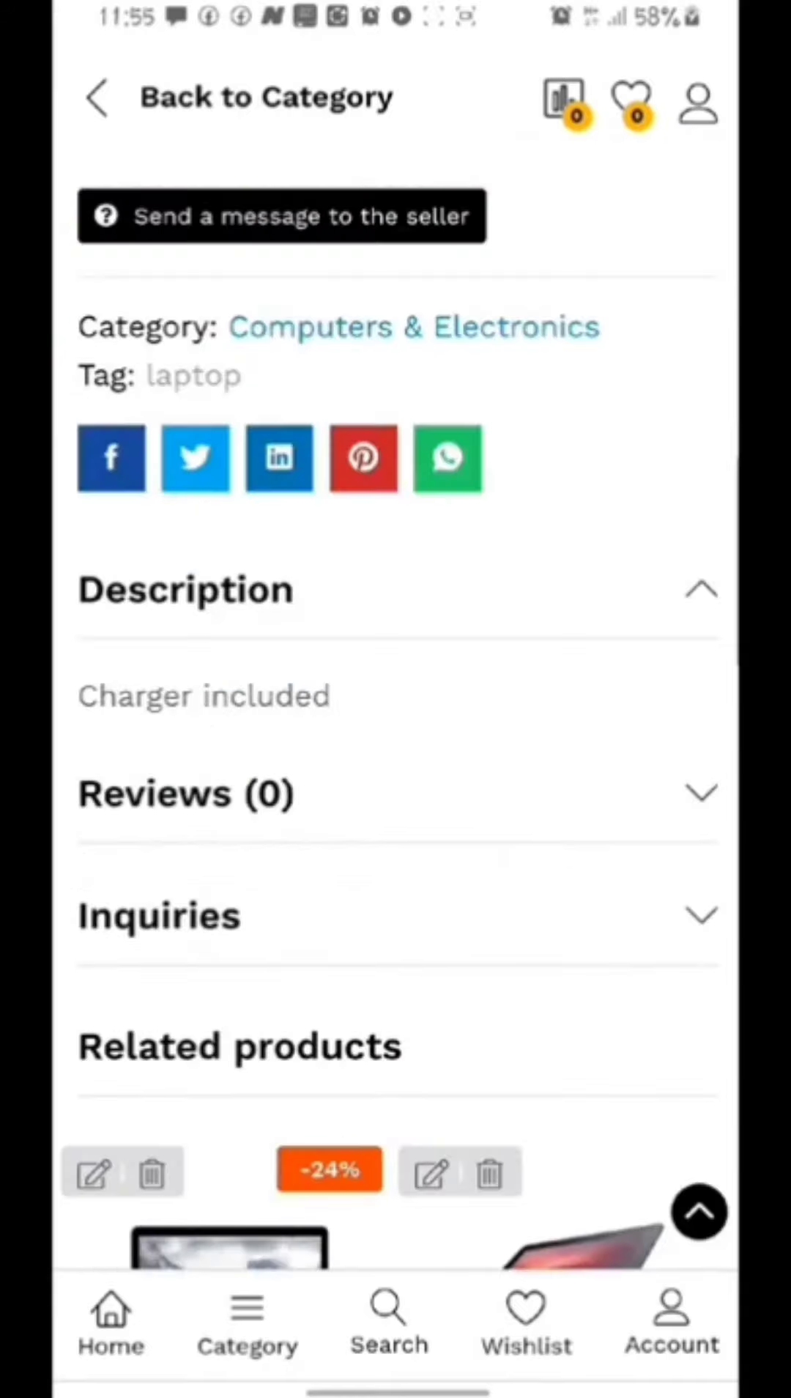
scroll(down, 3)
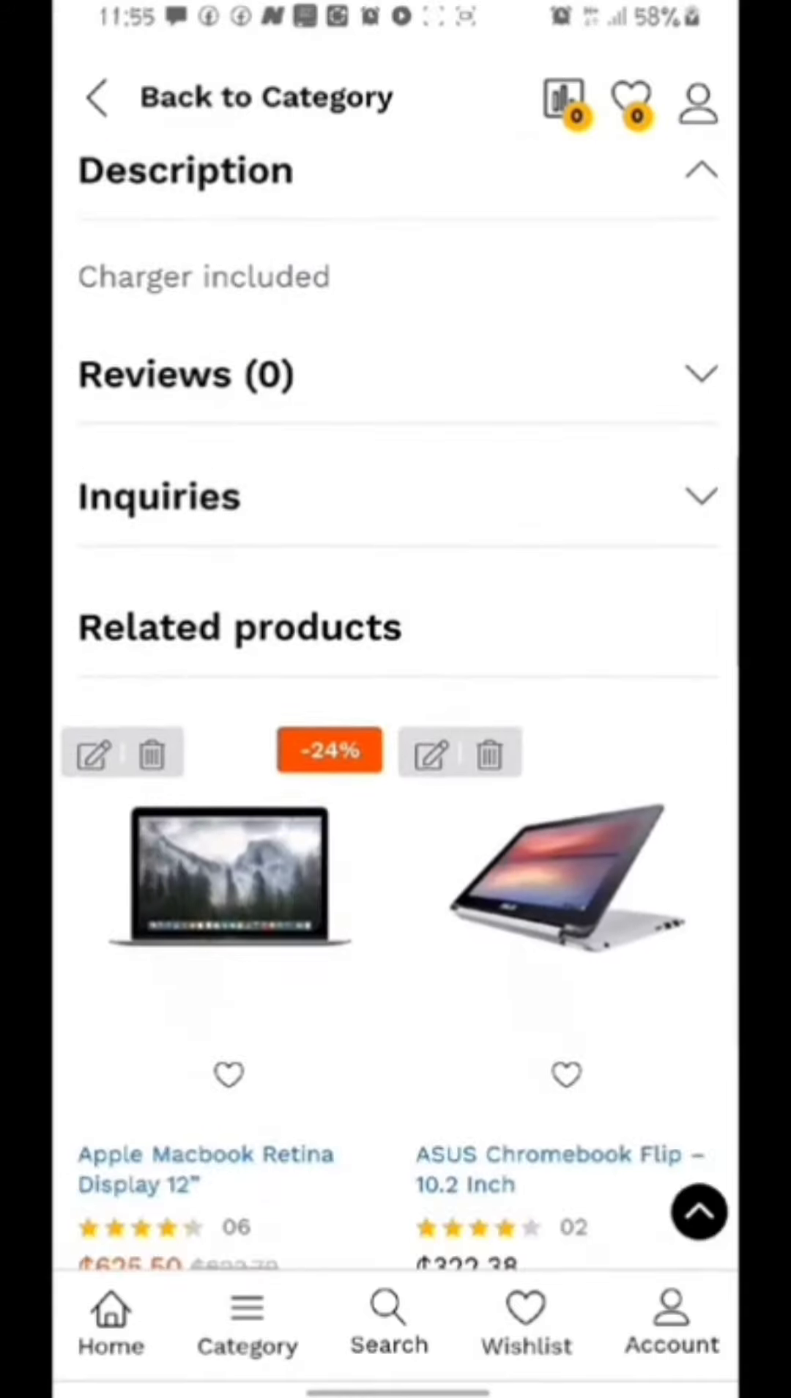
scroll(down, 3)
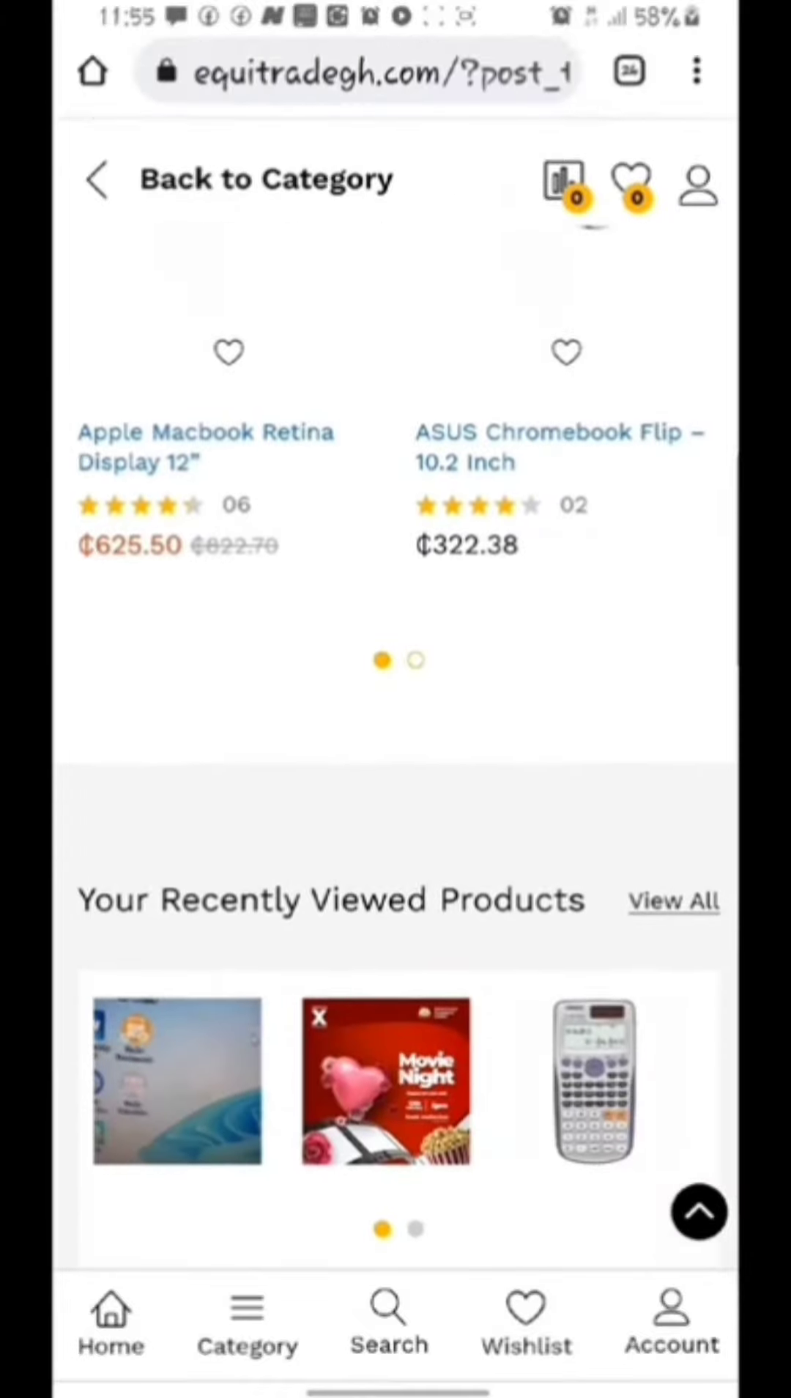
scroll(up, 3)
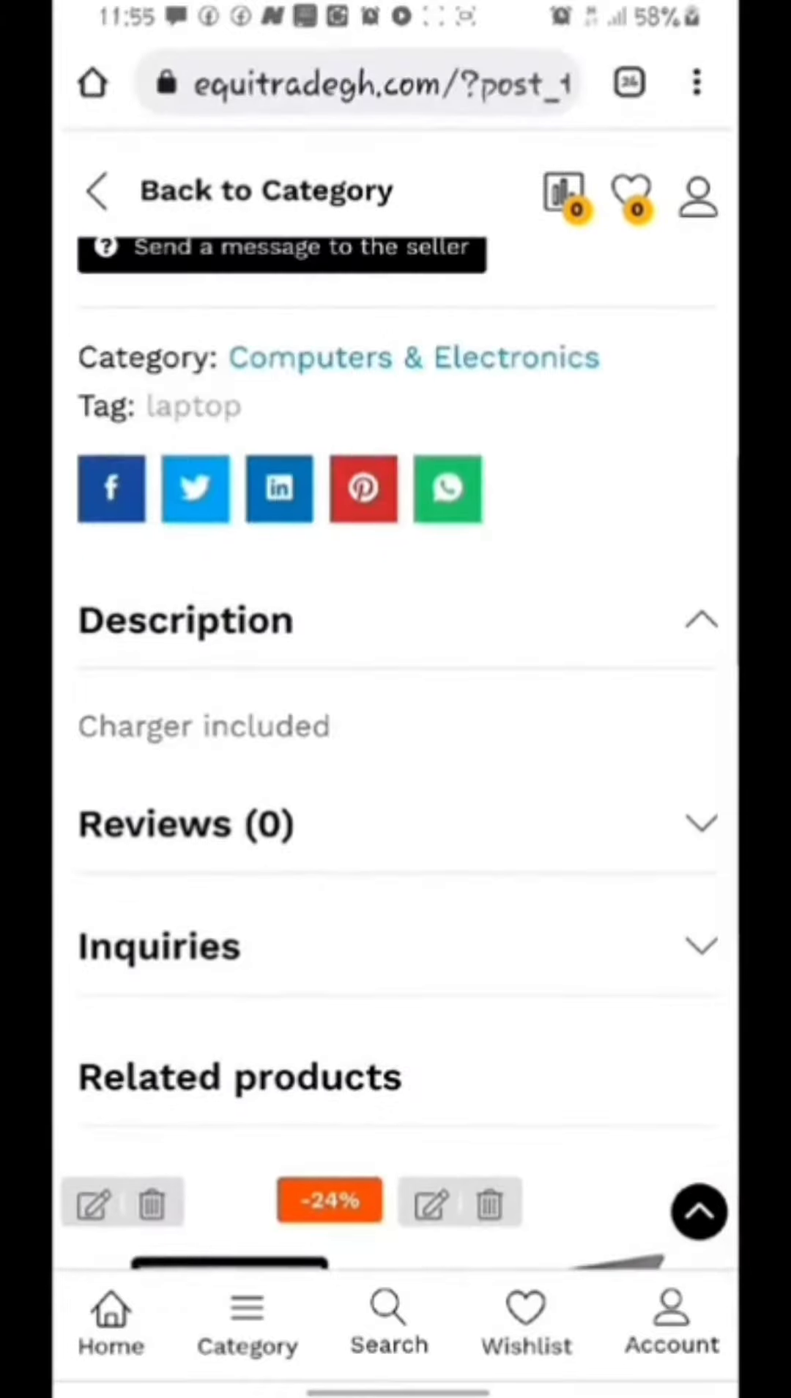